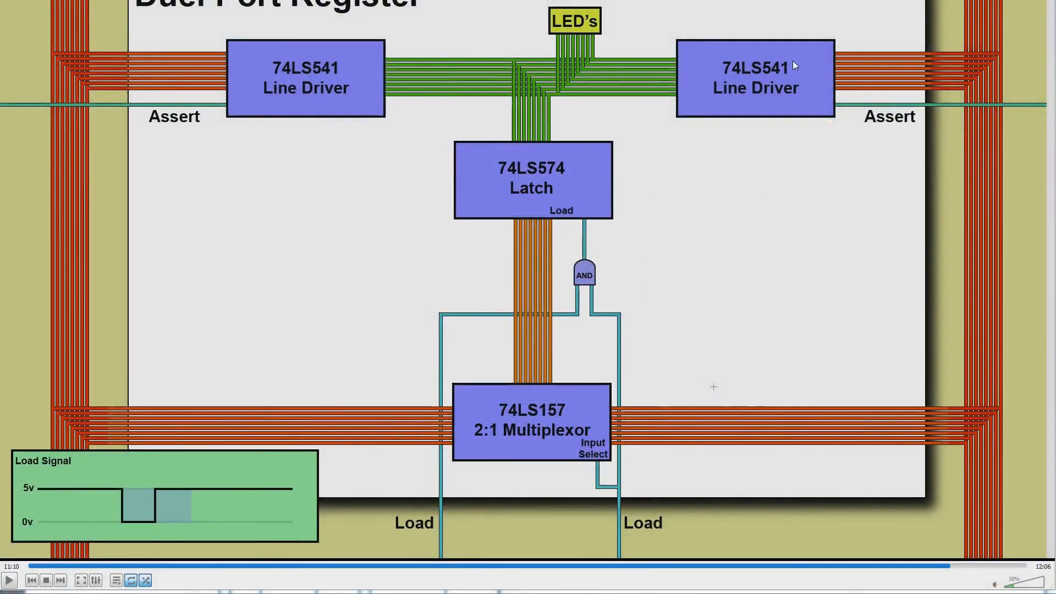
{"action": "mouse_move", "coordinate": [676, 122]}
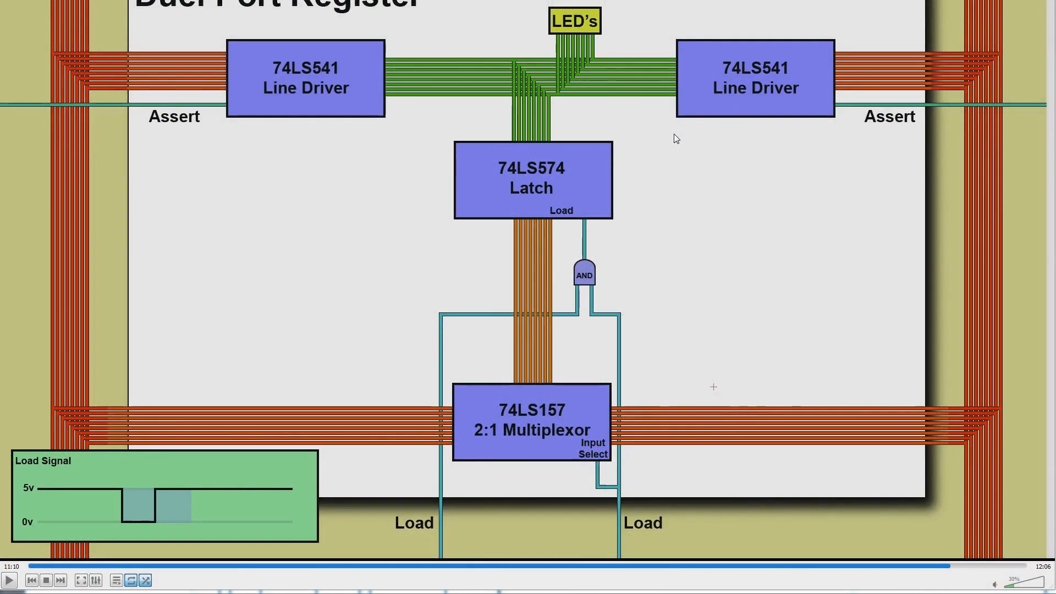
{"action": "mouse_move", "coordinate": [645, 159]}
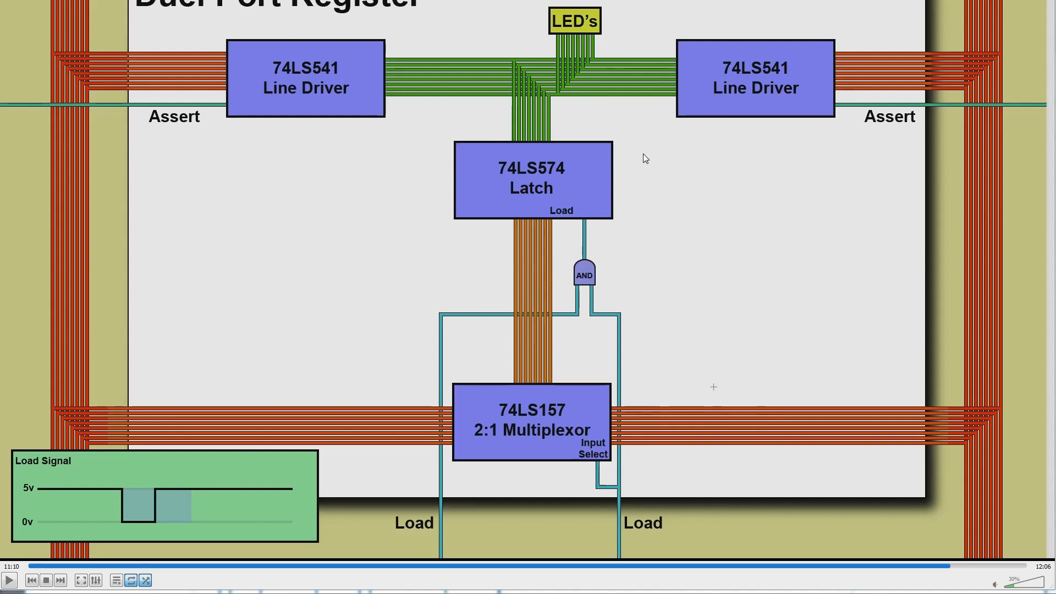
{"action": "mouse_move", "coordinate": [660, 450]}
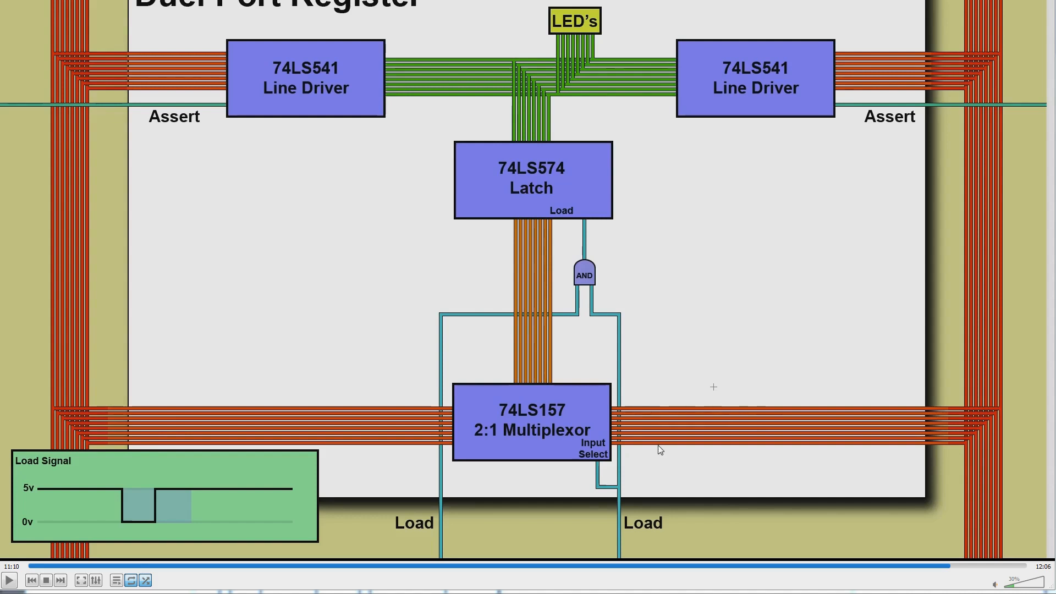
{"action": "mouse_move", "coordinate": [546, 423]}
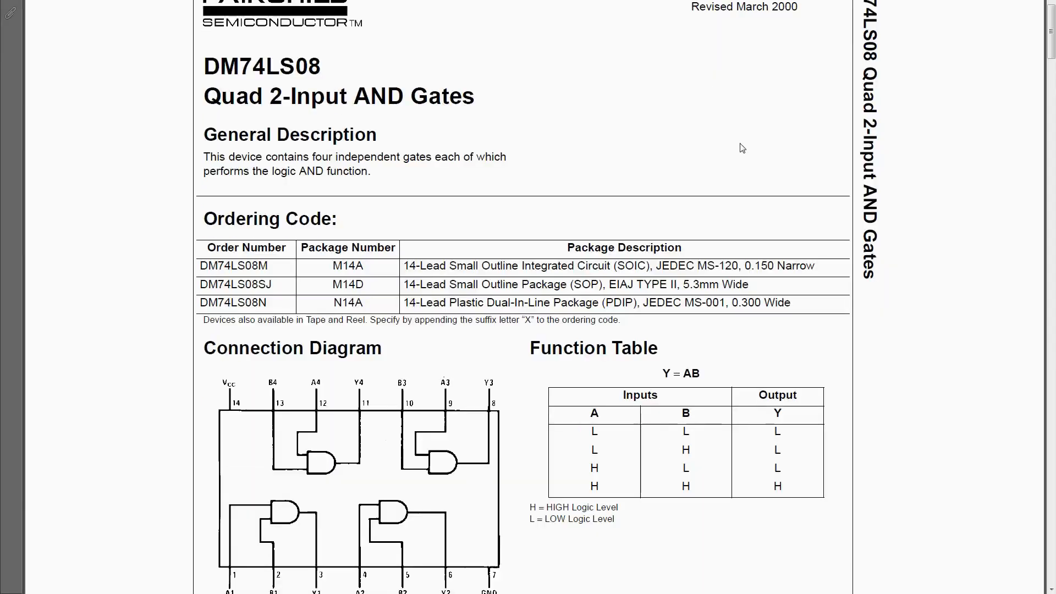
Scroll the DM74LS08 datasheet to the connection diagram and function table
{"action": "scroll", "scroll_direction": "down", "scroll_amount": 3}
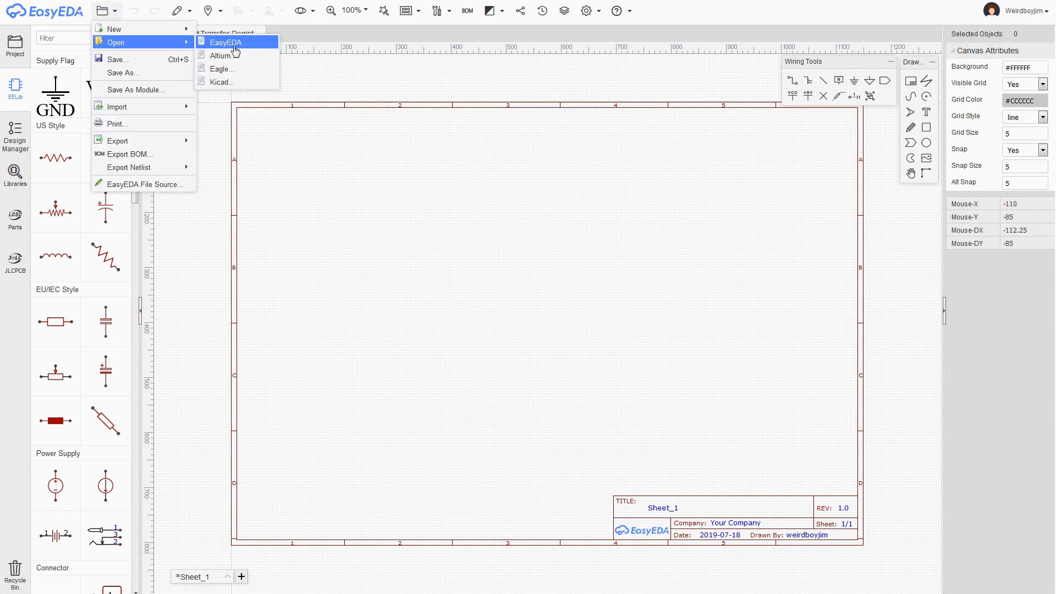
Open the Bus Control, Counter/Address and General Purpose designs, then return to Sheet_1
{"action": "left_click", "coordinate": [227, 42]}
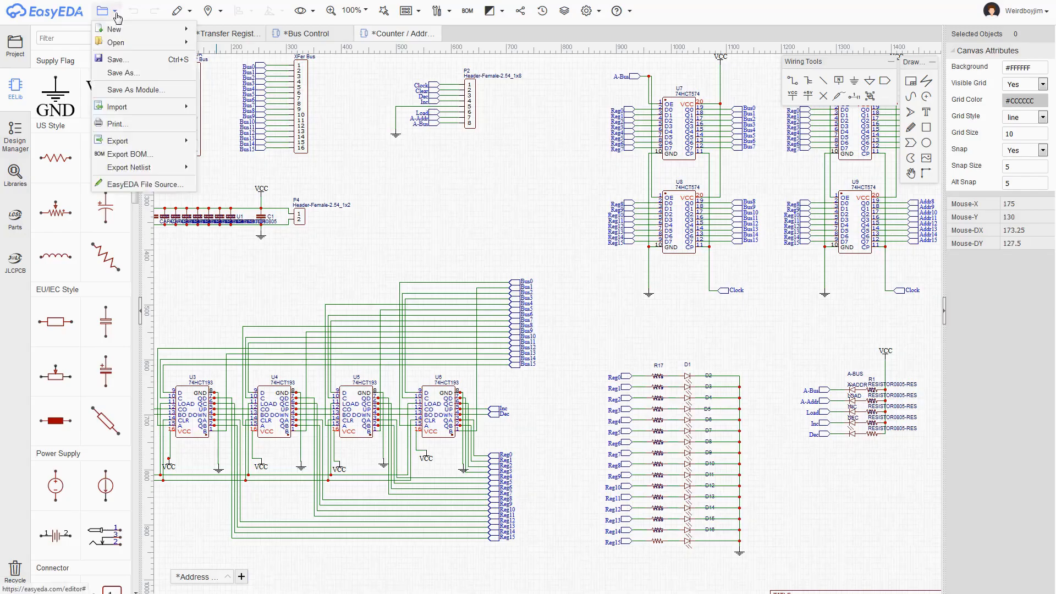
{"action": "left_click", "coordinate": [112, 29]}
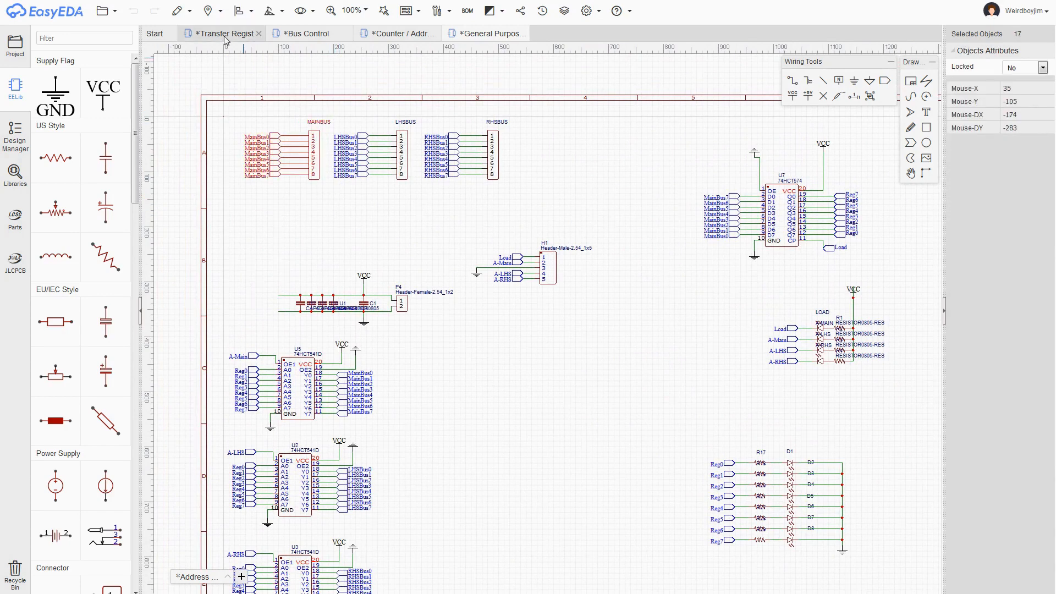
{"action": "left_click", "coordinate": [241, 576]}
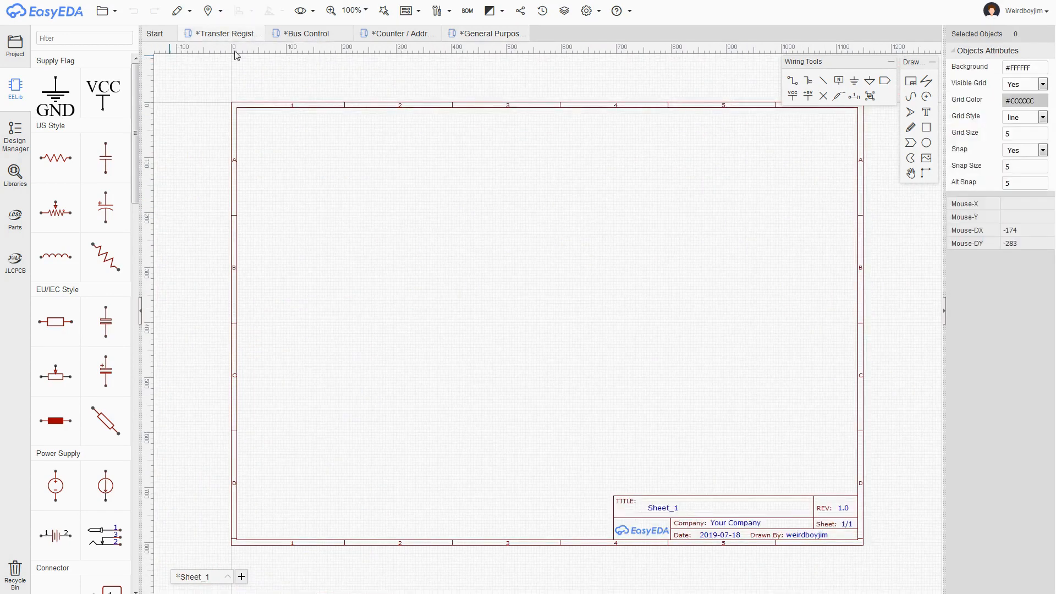
Switch to the Address Register schematic to copy its headers
{"action": "left_click", "coordinate": [304, 160]}
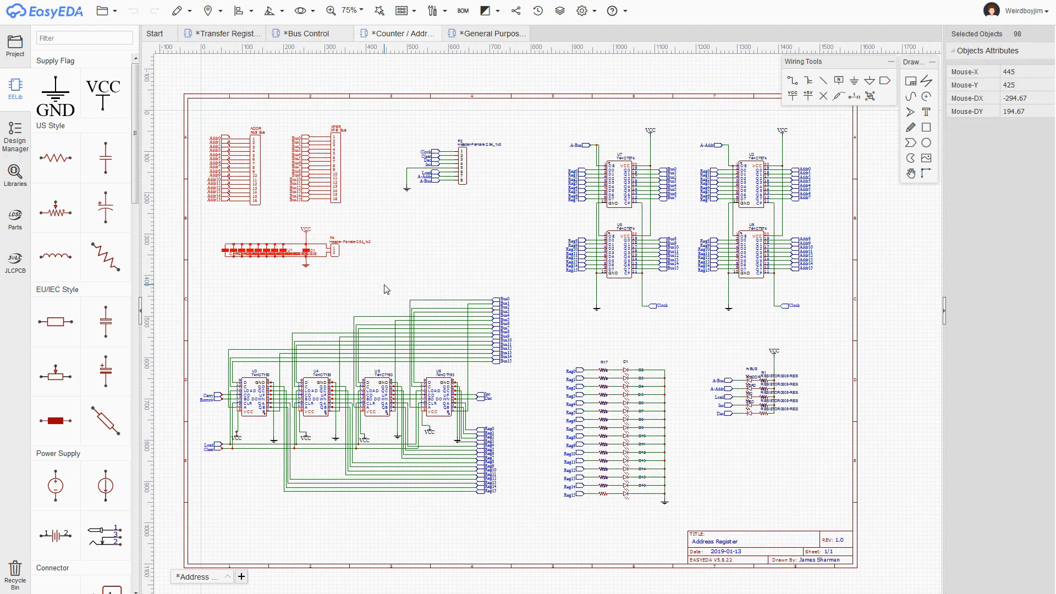
{"action": "mouse_move", "coordinate": [306, 245]}
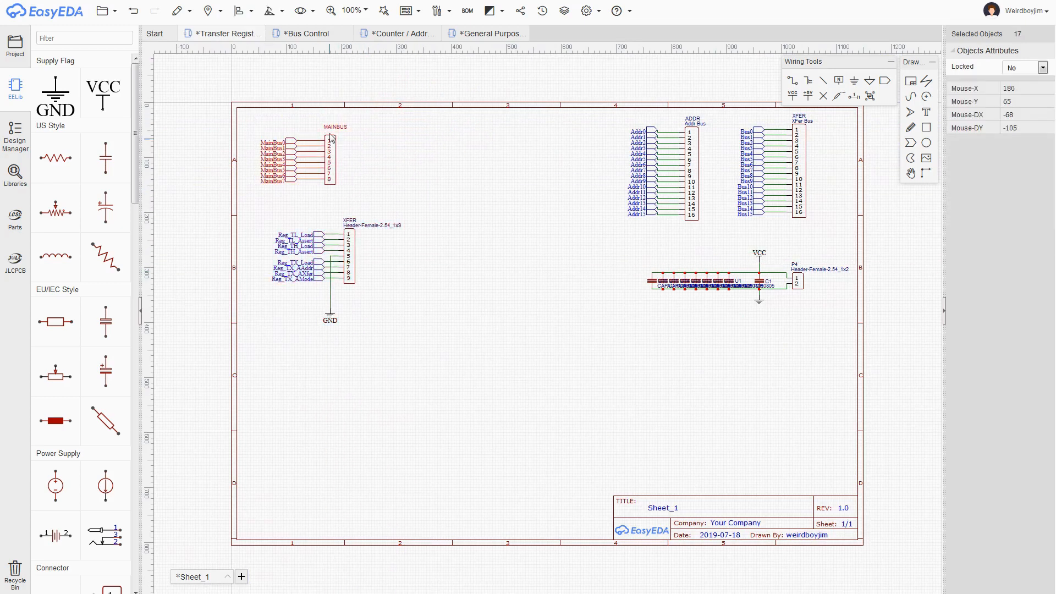
Open the File menu with XFER top-left and MAINBUS beside the ADDR header
{"action": "left_click", "coordinate": [134, 11]}
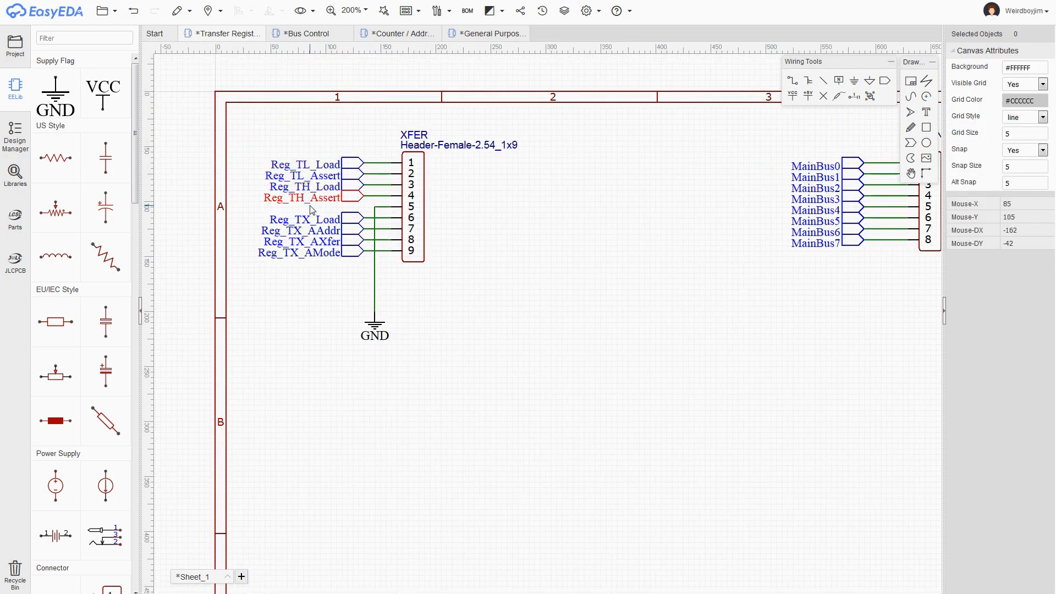
{"action": "mouse_move", "coordinate": [300, 214]}
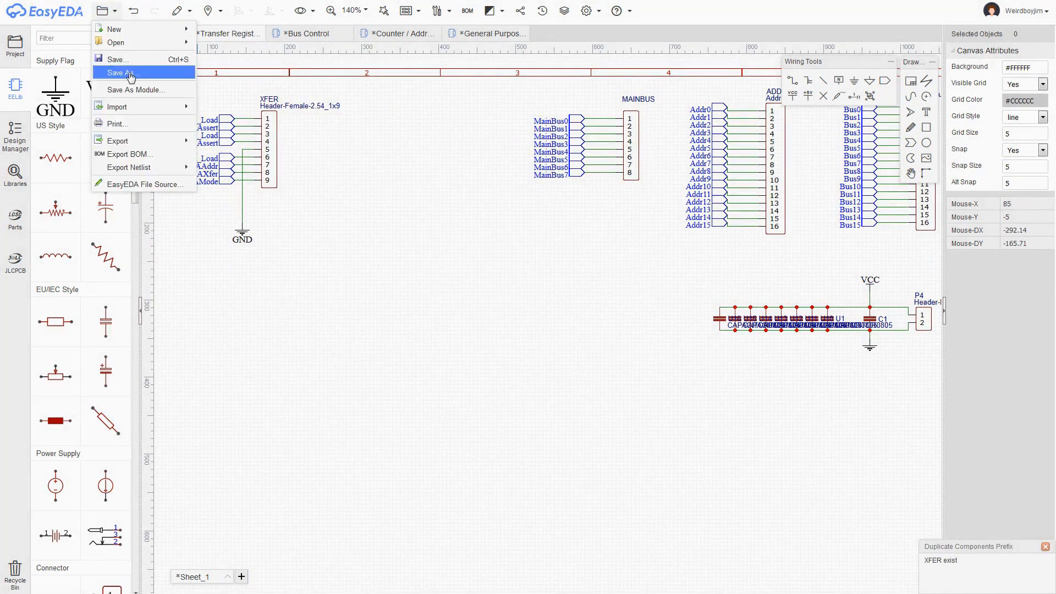
Save the sheet as a new project titled TransferRegisterv1
{"action": "left_click", "coordinate": [121, 73]}
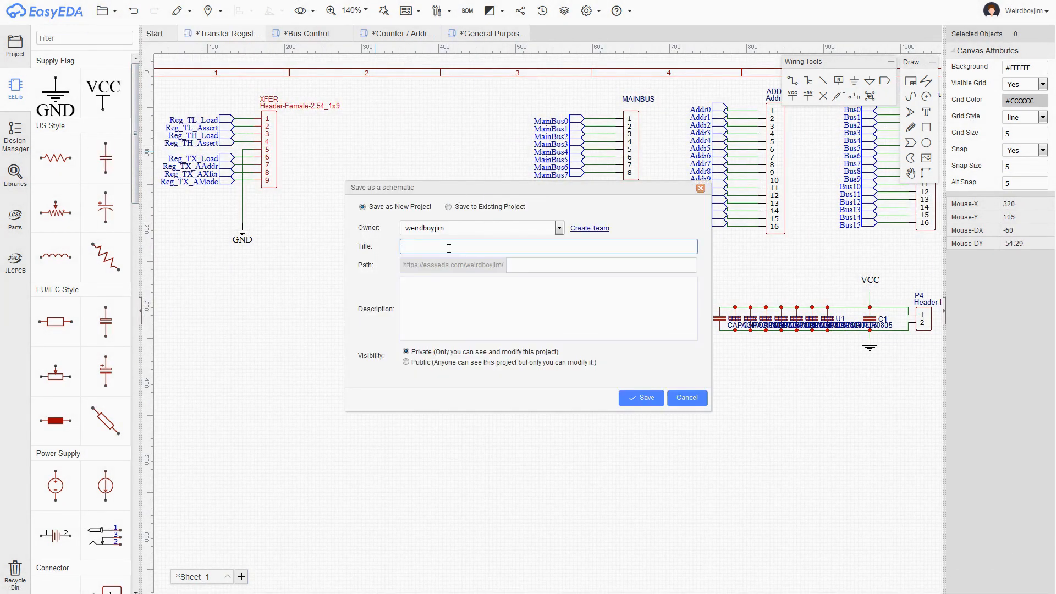
{"action": "type", "text": "TransferRegister"}
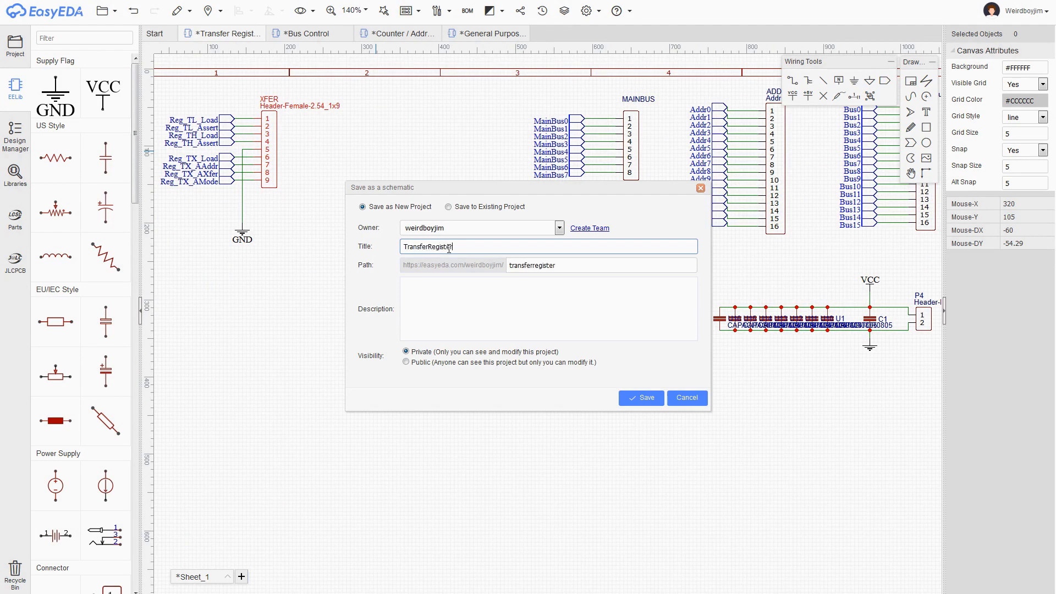
{"action": "left_click", "coordinate": [641, 397]}
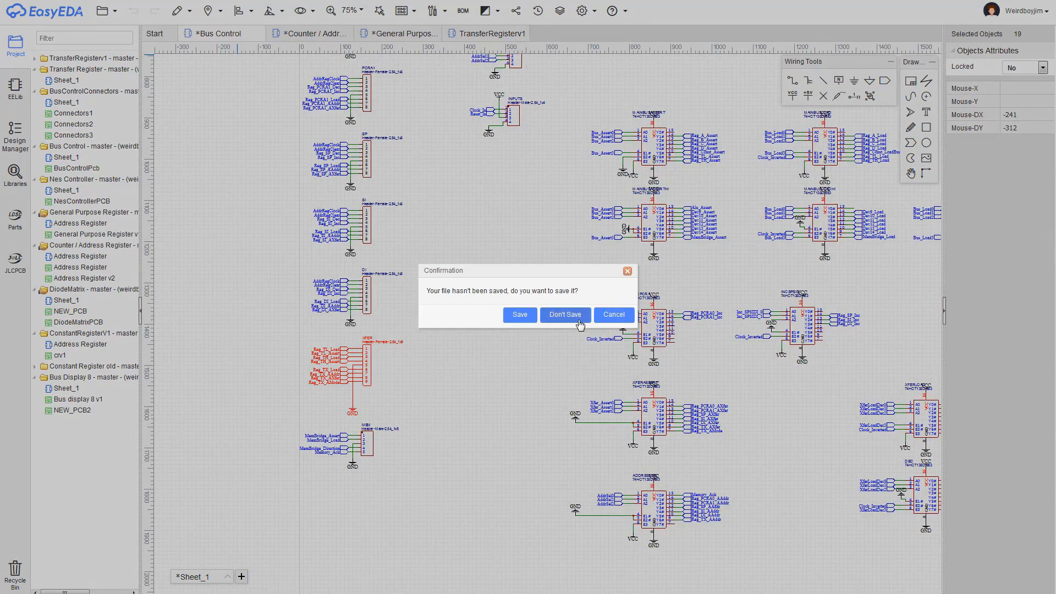
Close Bus Control without saving and drop the copied 74HCT541 driver onto TransferRegisterv1
{"action": "left_click", "coordinate": [565, 315]}
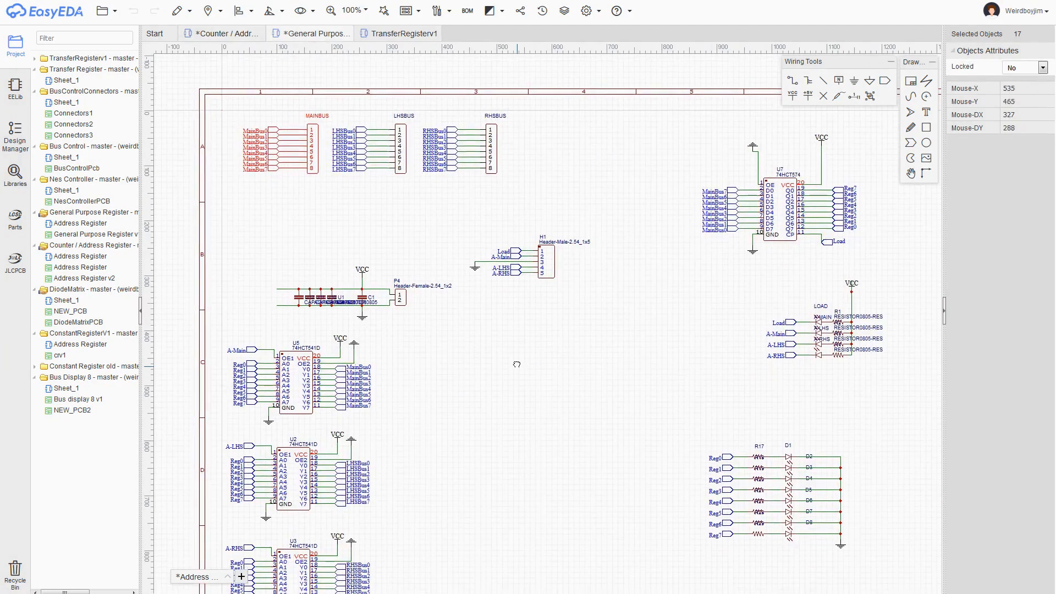
{"action": "scroll", "scroll_direction": "down", "scroll_amount": 3}
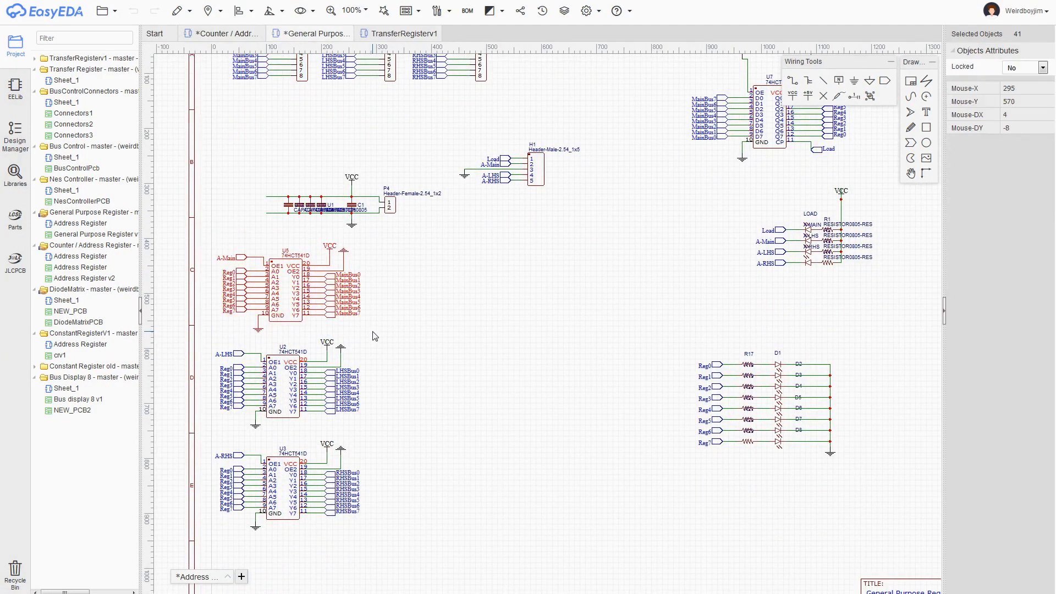
{"action": "left_click", "coordinate": [401, 33]}
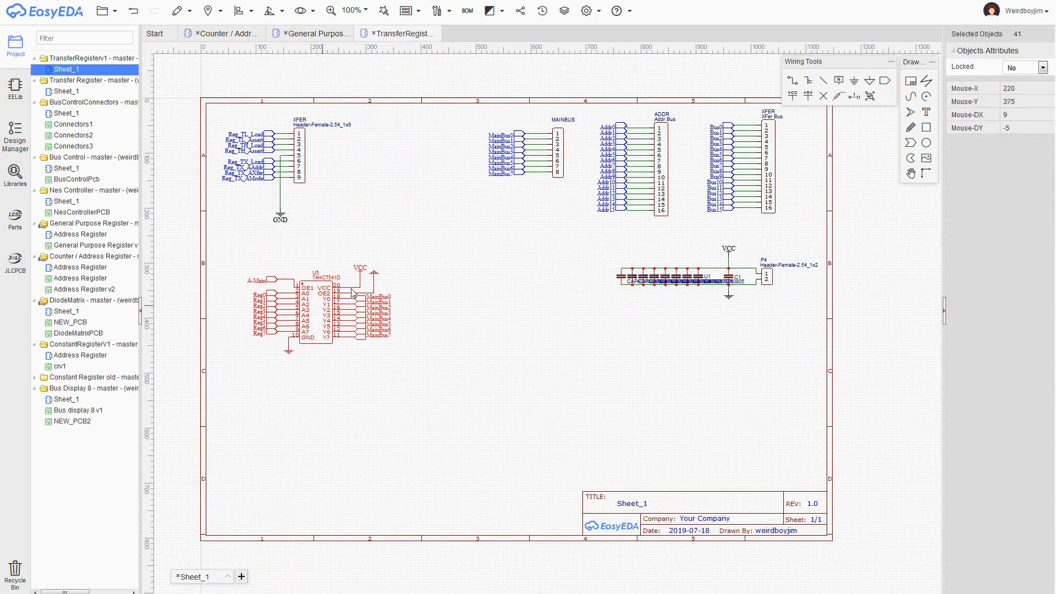
{"action": "left_click", "coordinate": [401, 232]}
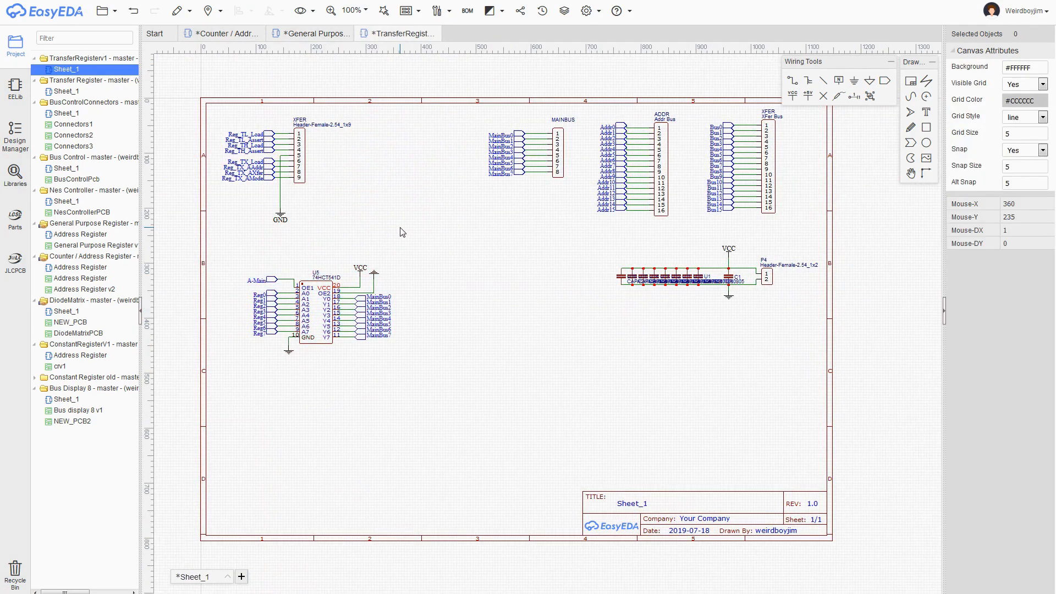
Close Counter/Address Register without saving and reopen Counter Address Register.json
{"action": "left_click", "coordinate": [222, 33]}
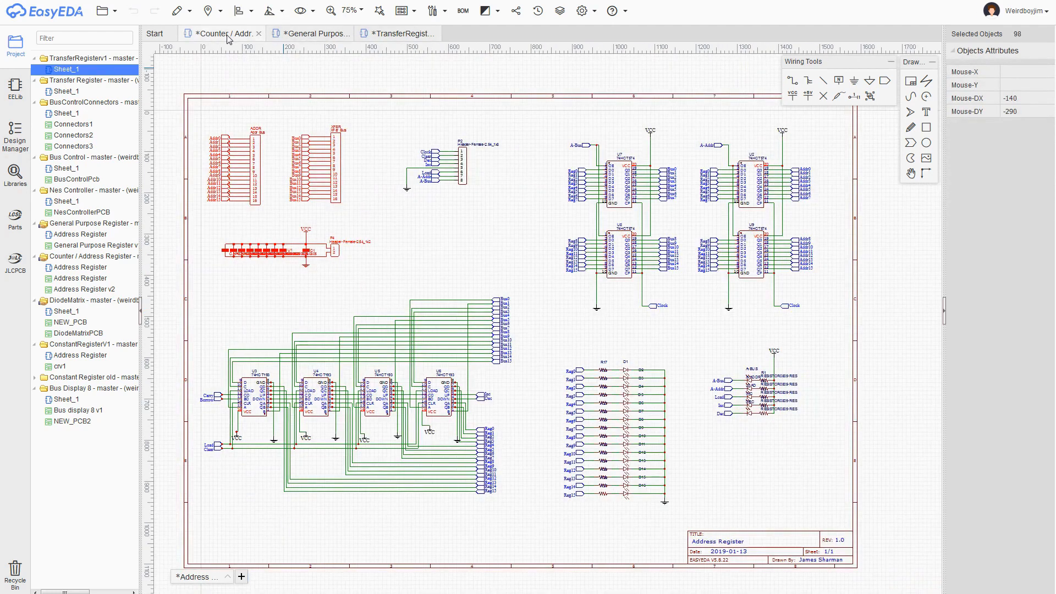
{"action": "left_click", "coordinate": [259, 33]}
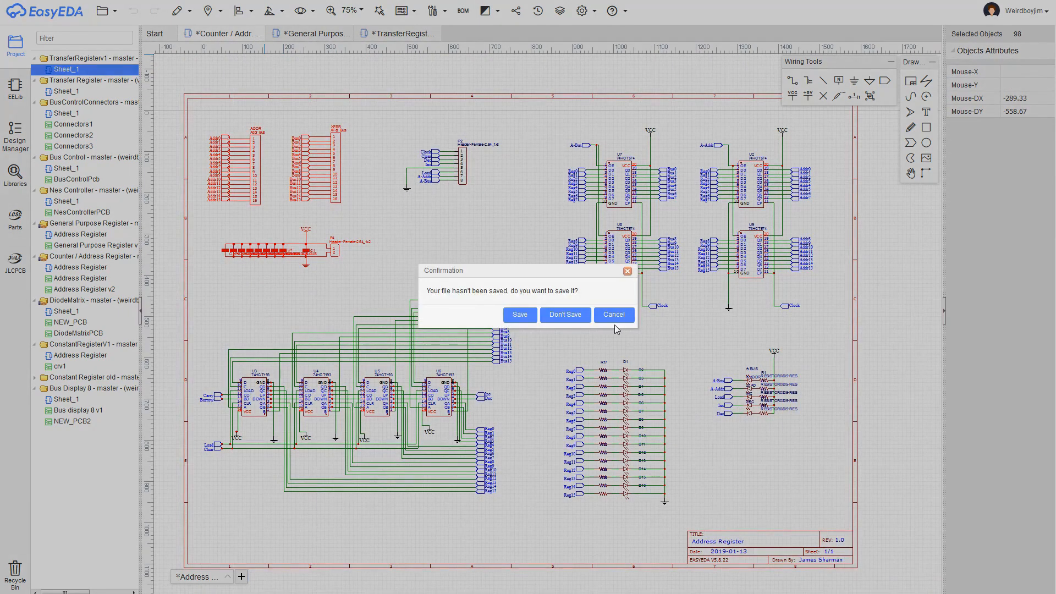
{"action": "left_click", "coordinate": [564, 314]}
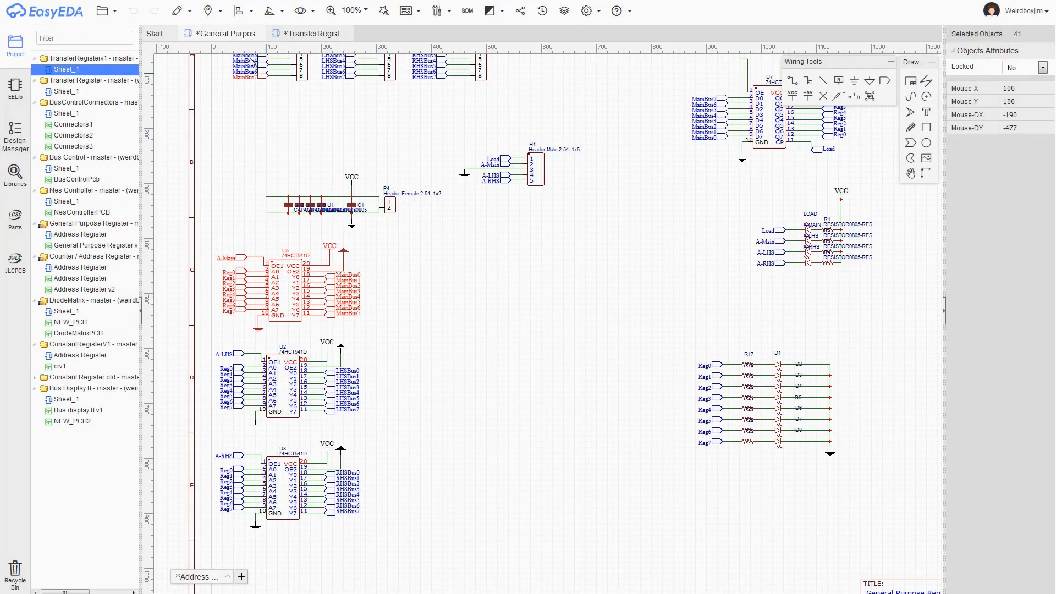
{"action": "left_click", "coordinate": [624, 217]}
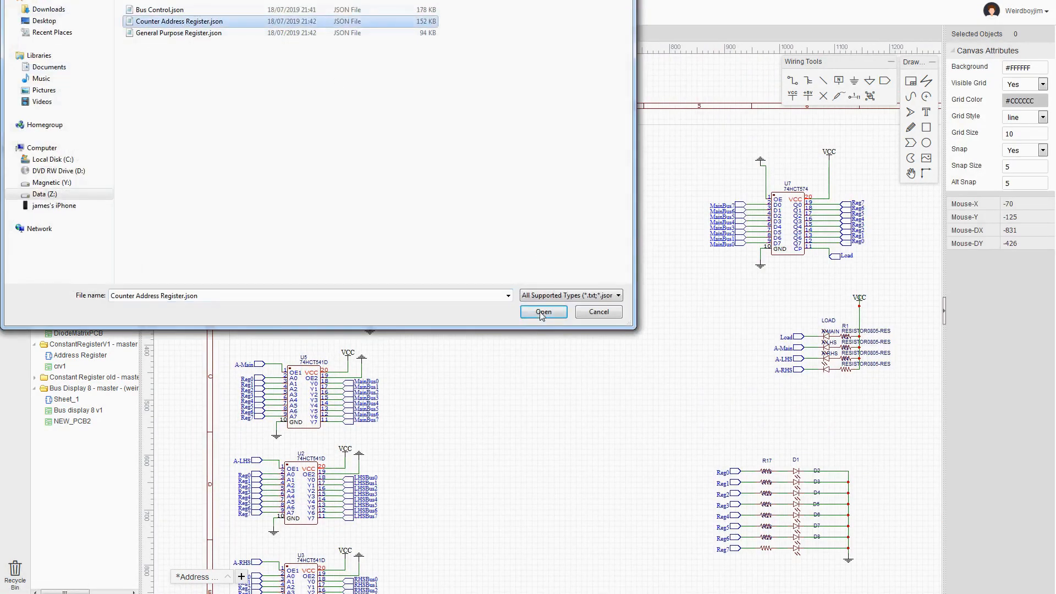
{"action": "left_click", "coordinate": [542, 311]}
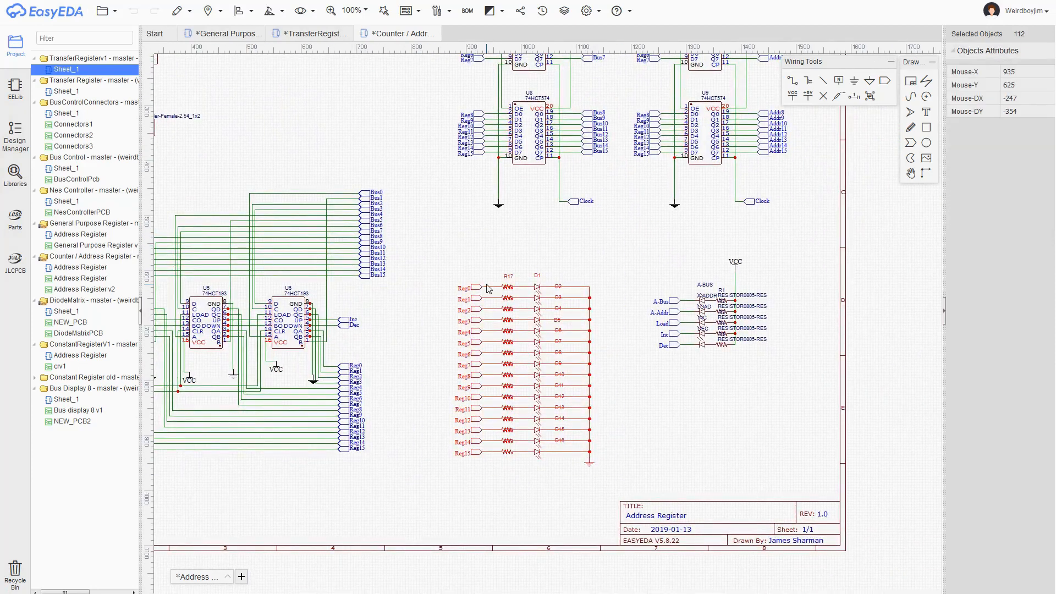
Set the Transfer Register sheet size to width 2000 and height 1500
{"action": "left_click", "coordinate": [310, 33]}
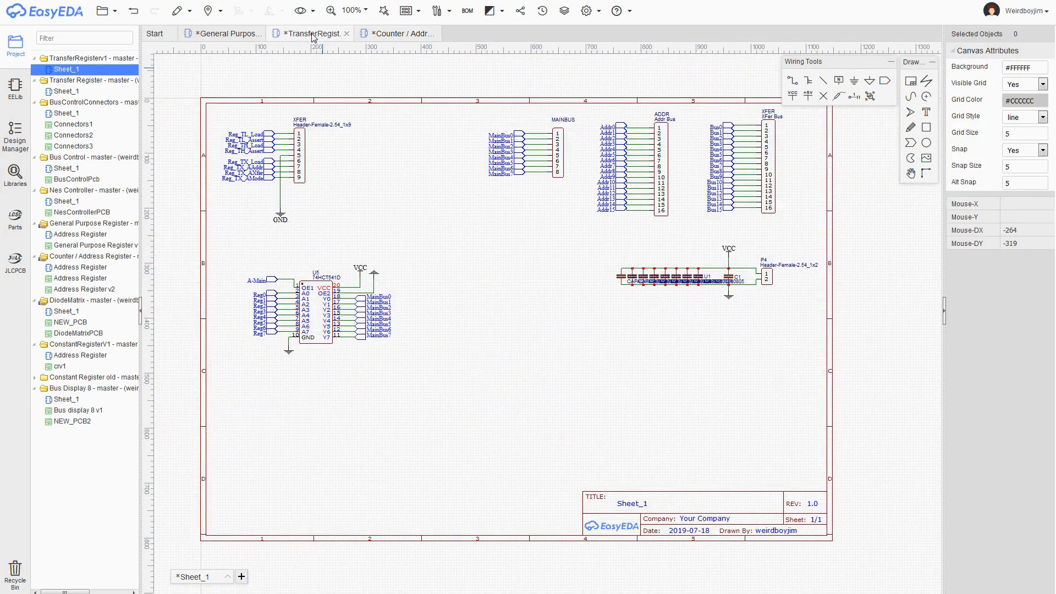
{"action": "mouse_move", "coordinate": [468, 246]}
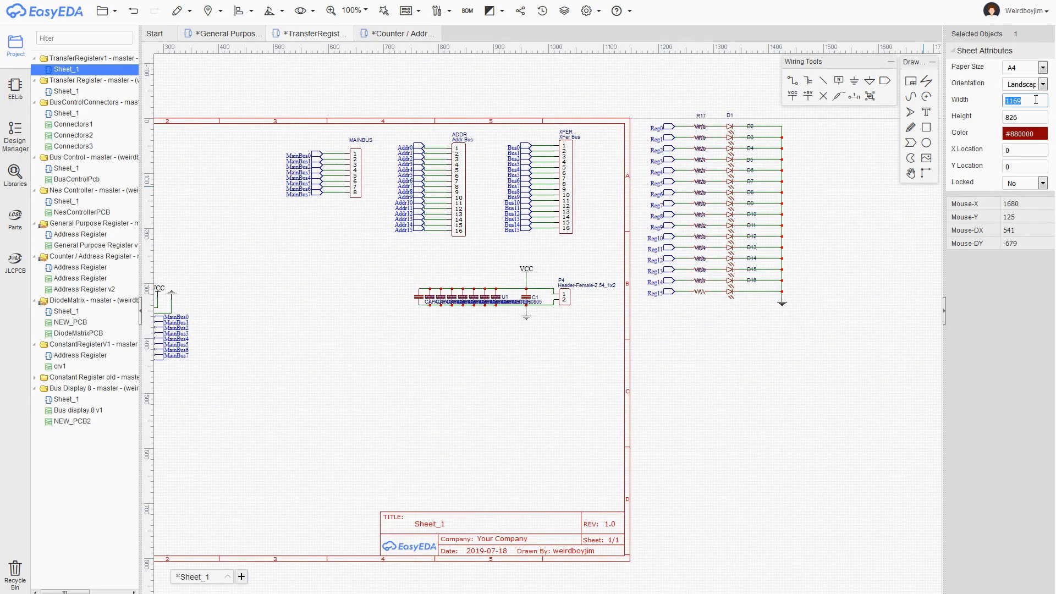
{"action": "type", "text": "2000"}
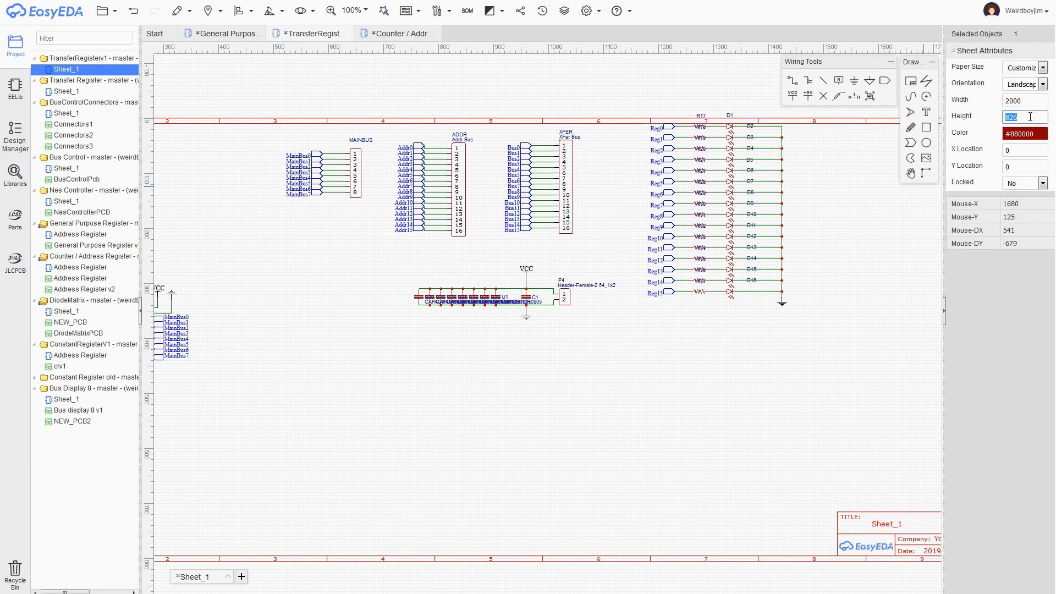
{"action": "type", "text": "1500"}
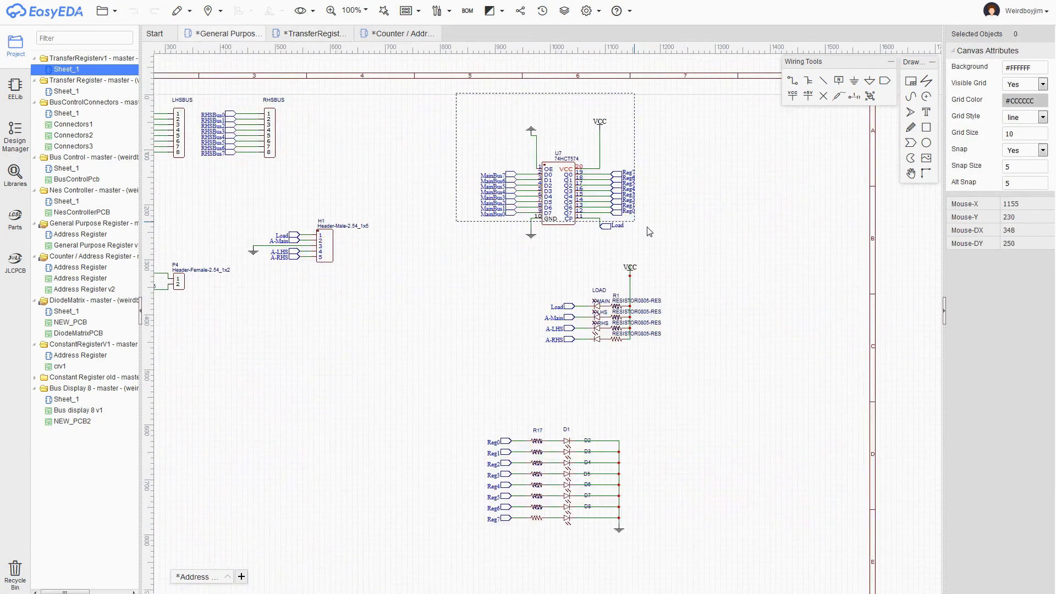
{"action": "mouse_move", "coordinate": [448, 74]}
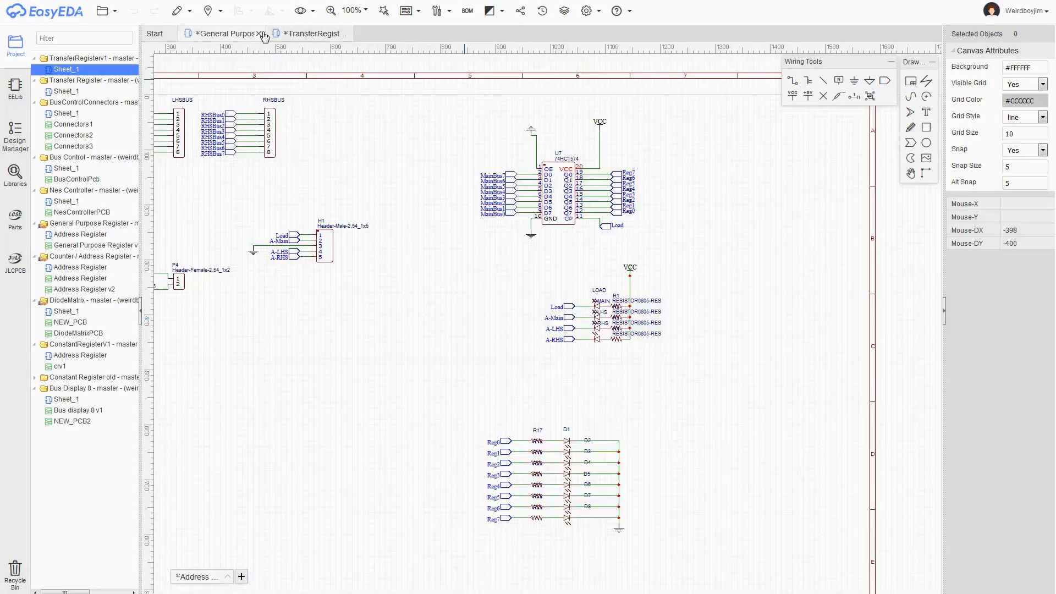
Close General Purpose and edit the pasted latch's MainBus input and output net labels
{"action": "left_click", "coordinate": [262, 34]}
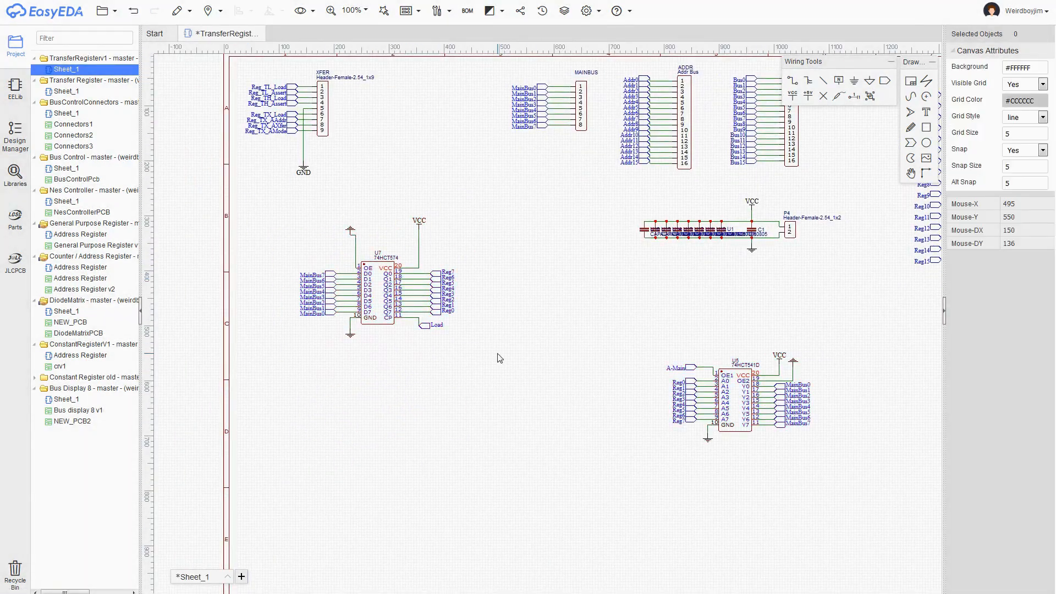
{"action": "left_click", "coordinate": [311, 283]}
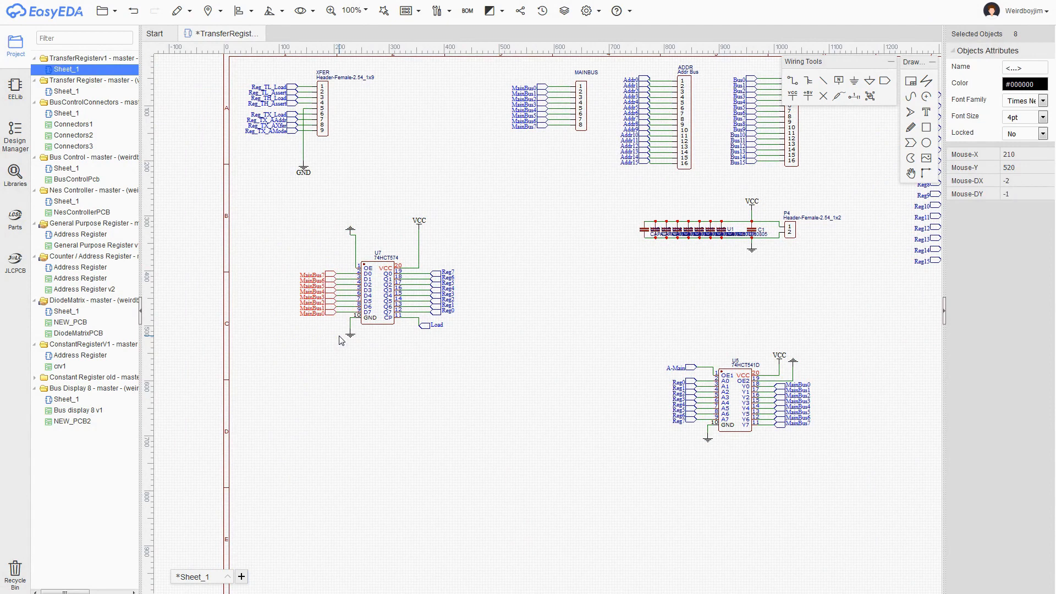
{"action": "left_click", "coordinate": [552, 359]}
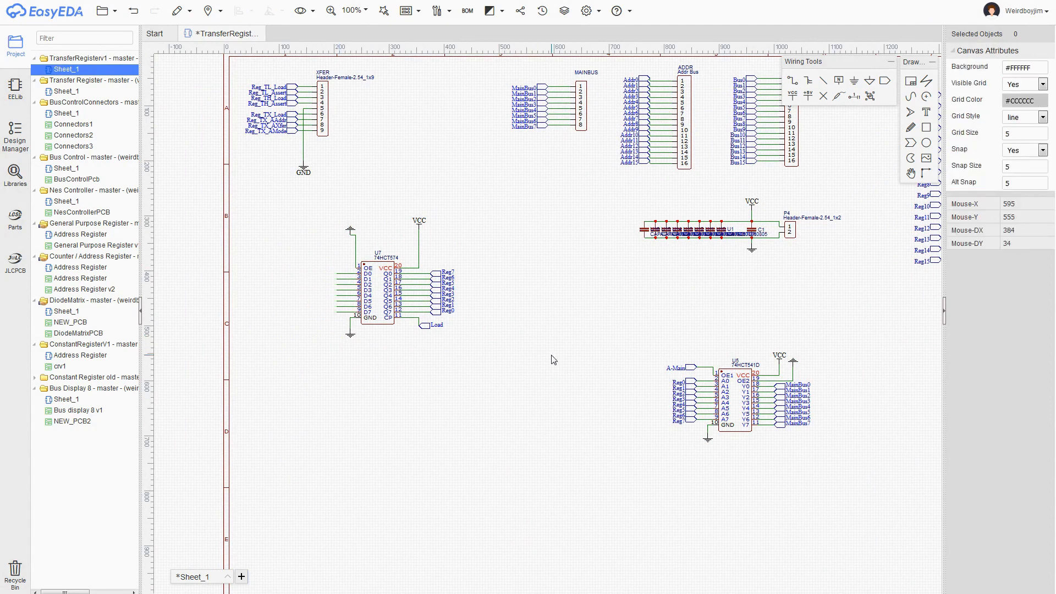
{"action": "mouse_move", "coordinate": [585, 360]}
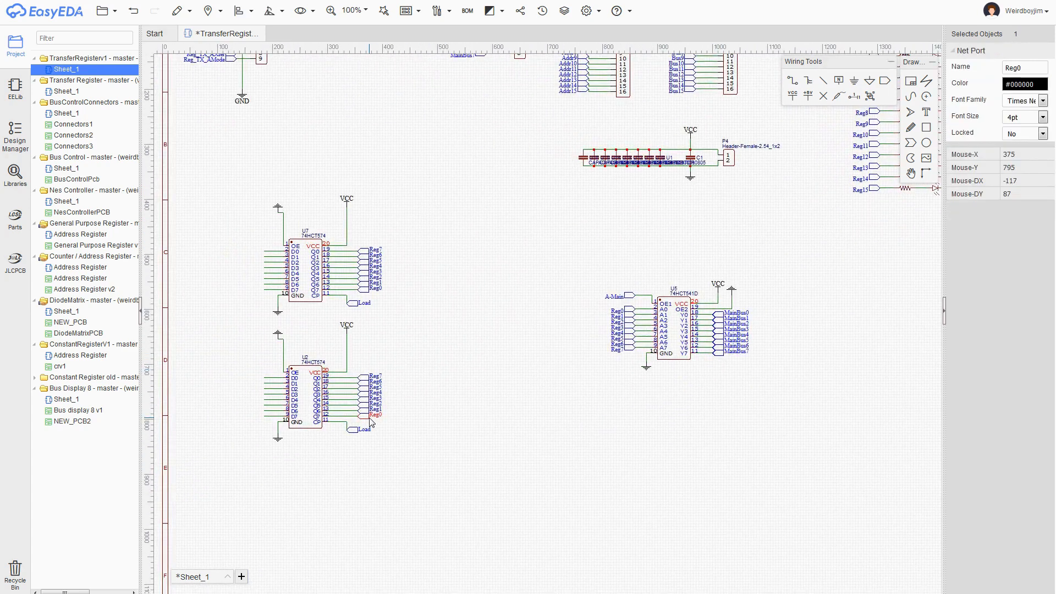
{"action": "left_click", "coordinate": [375, 411]}
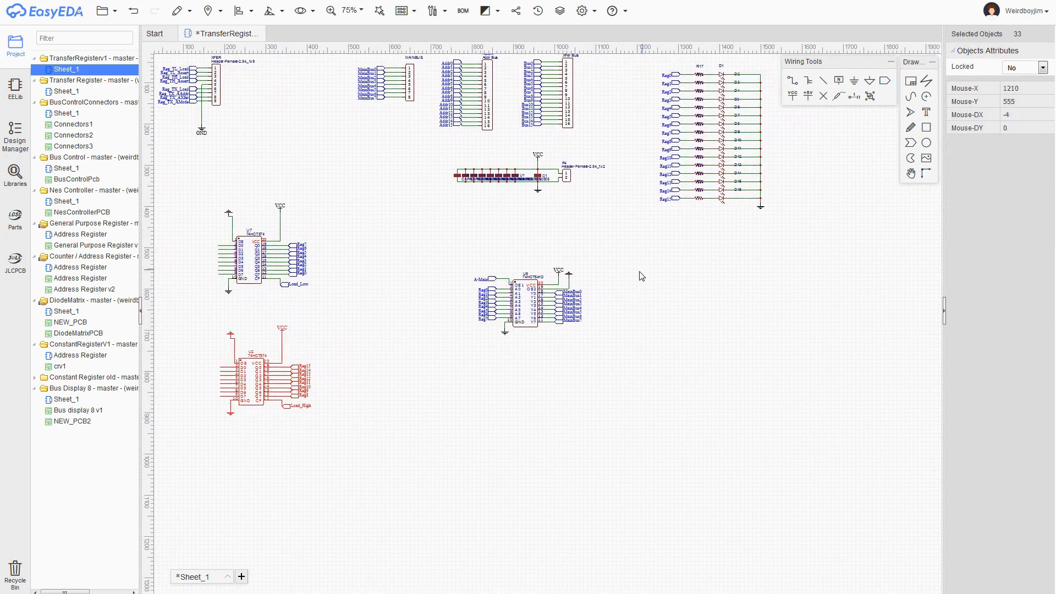
{"action": "mouse_move", "coordinate": [482, 229]}
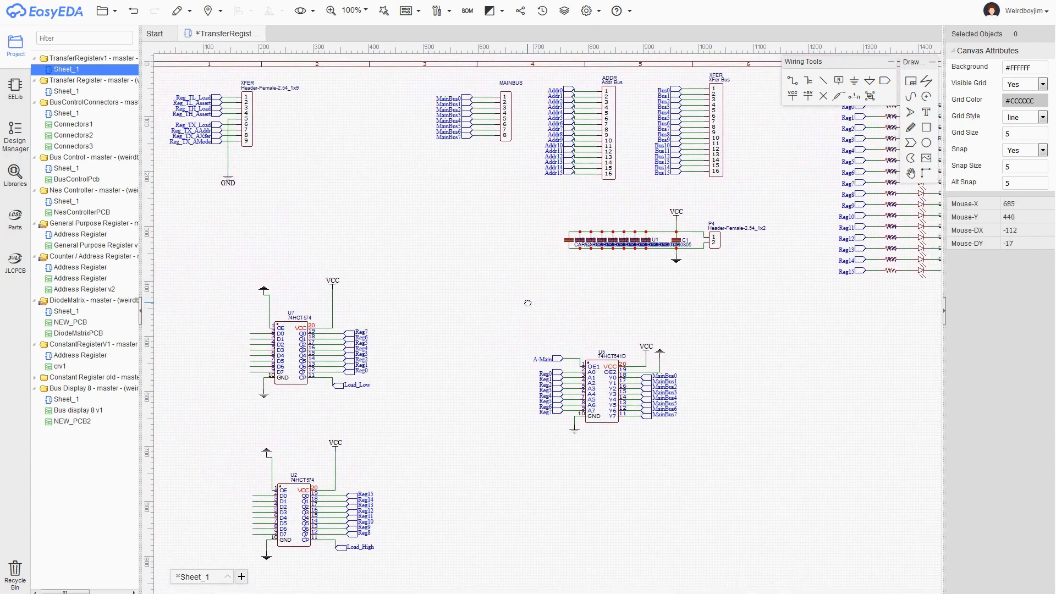
{"action": "mouse_move", "coordinate": [513, 304]}
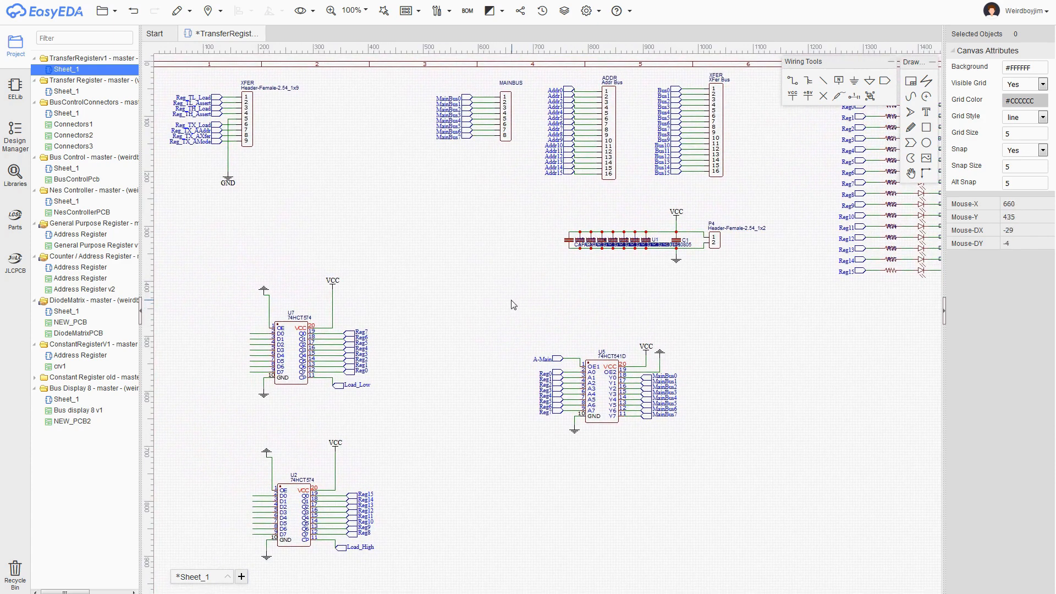
Place the Reg net labels onto the lower 74HCT541 driver's inputs
{"action": "left_click", "coordinate": [195, 103]}
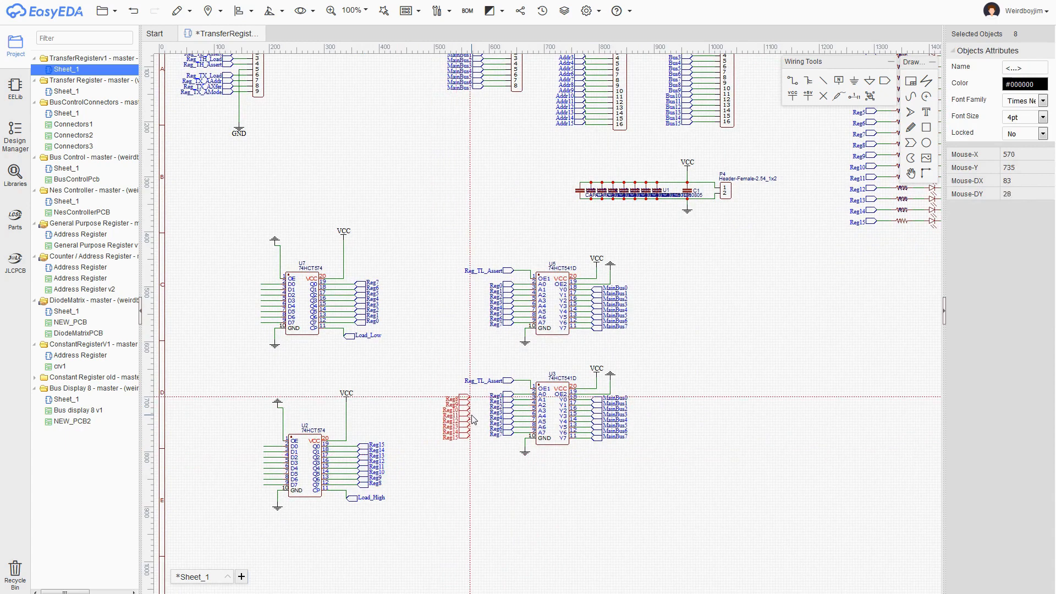
{"action": "left_click", "coordinate": [436, 411]}
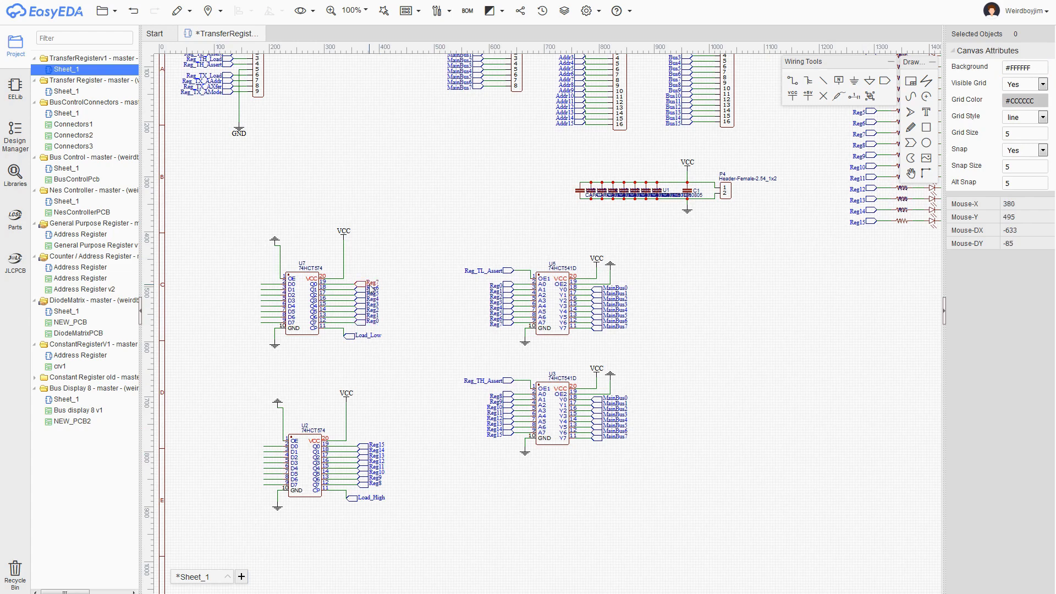
{"action": "mouse_move", "coordinate": [552, 298]}
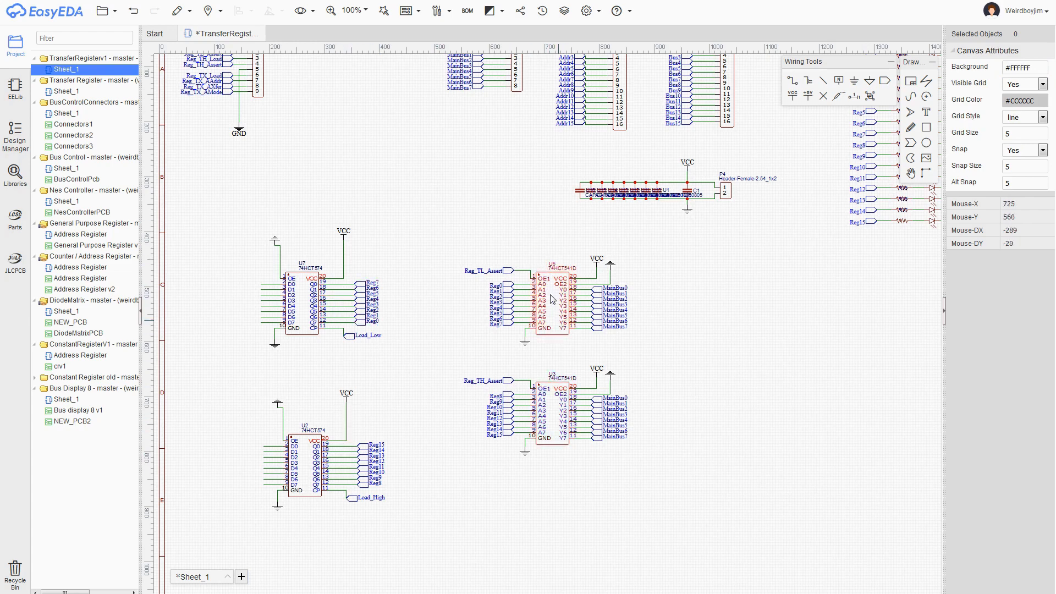
{"action": "mouse_move", "coordinate": [542, 301]}
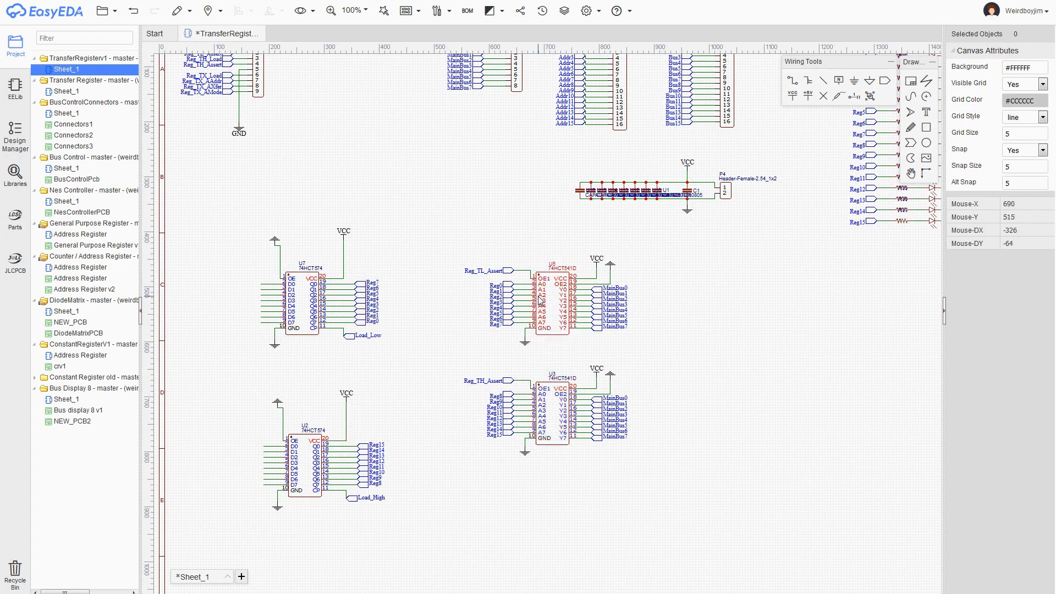
{"action": "mouse_move", "coordinate": [665, 261]}
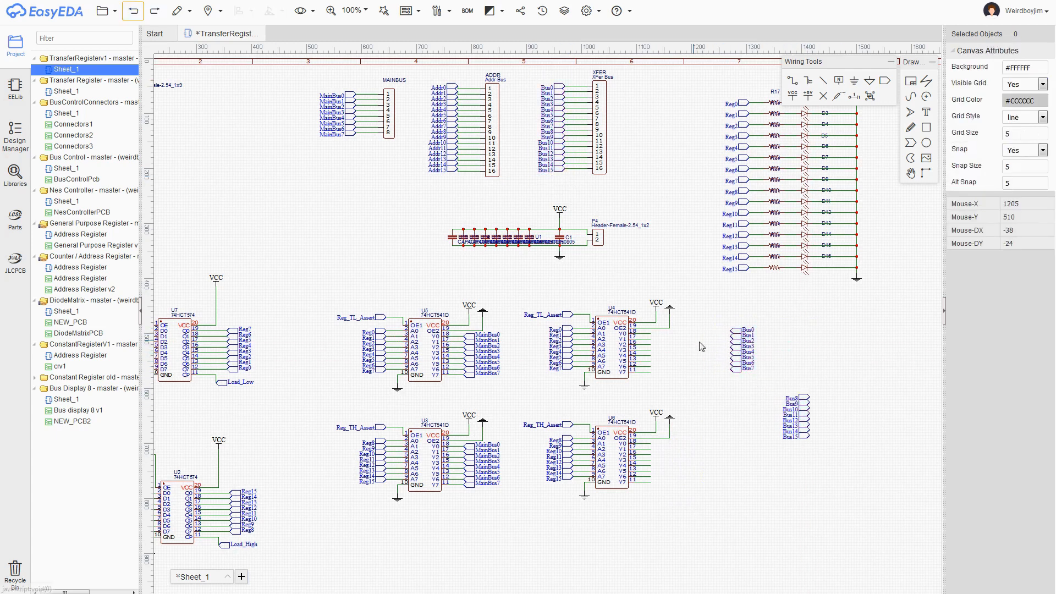
Rename the new drivers' enable ports Reg_TX_AXfer and Reg_TX_AAddr, and save
{"action": "left_click", "coordinate": [825, 428]}
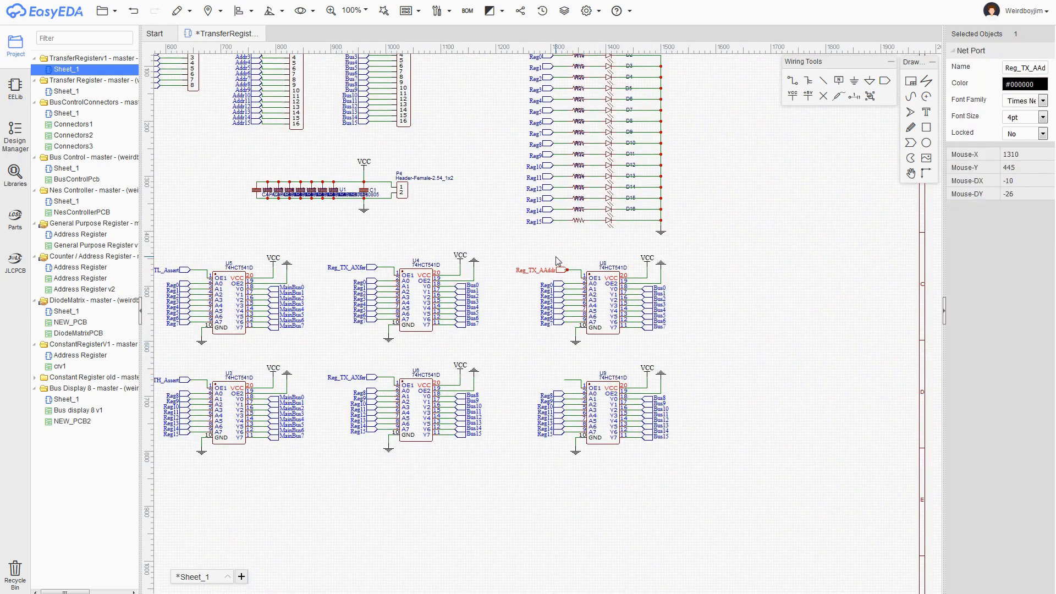
{"action": "left_click", "coordinate": [558, 358]}
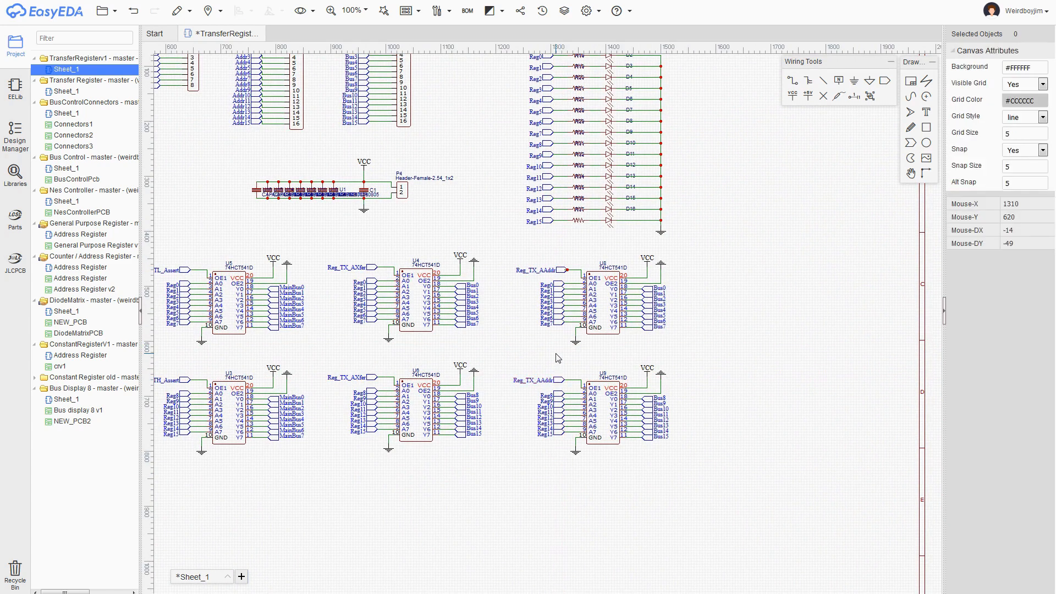
{"action": "mouse_move", "coordinate": [681, 340]}
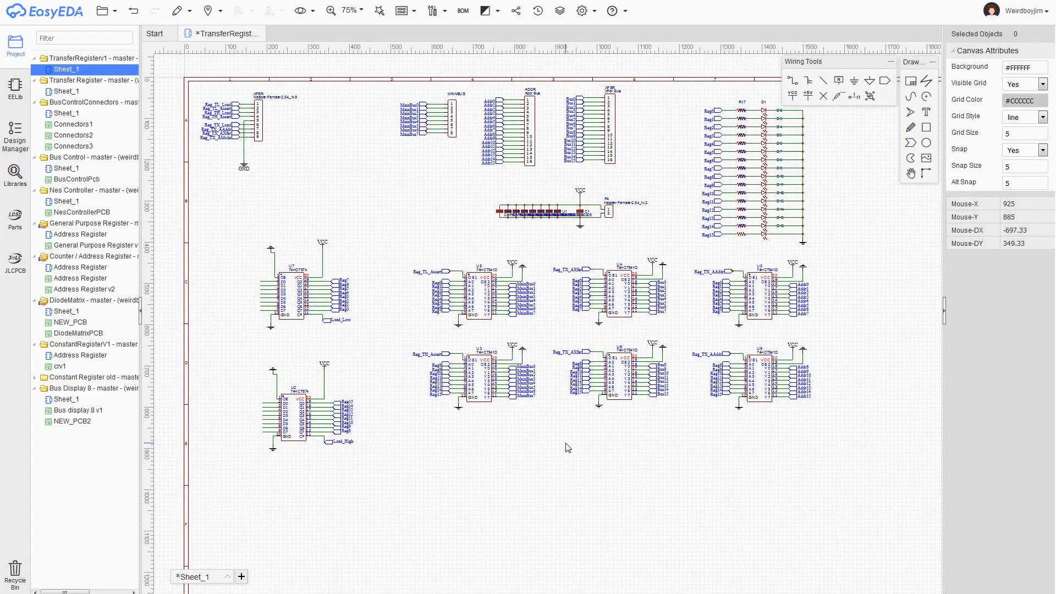
{"action": "mouse_move", "coordinate": [625, 452]}
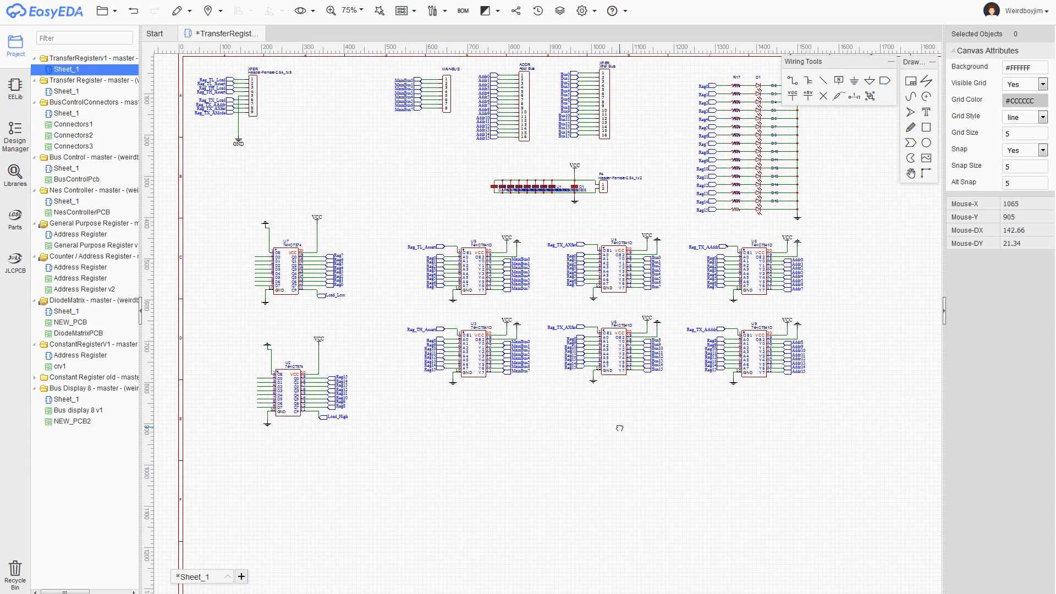
{"action": "key", "text": "ctrl+s"}
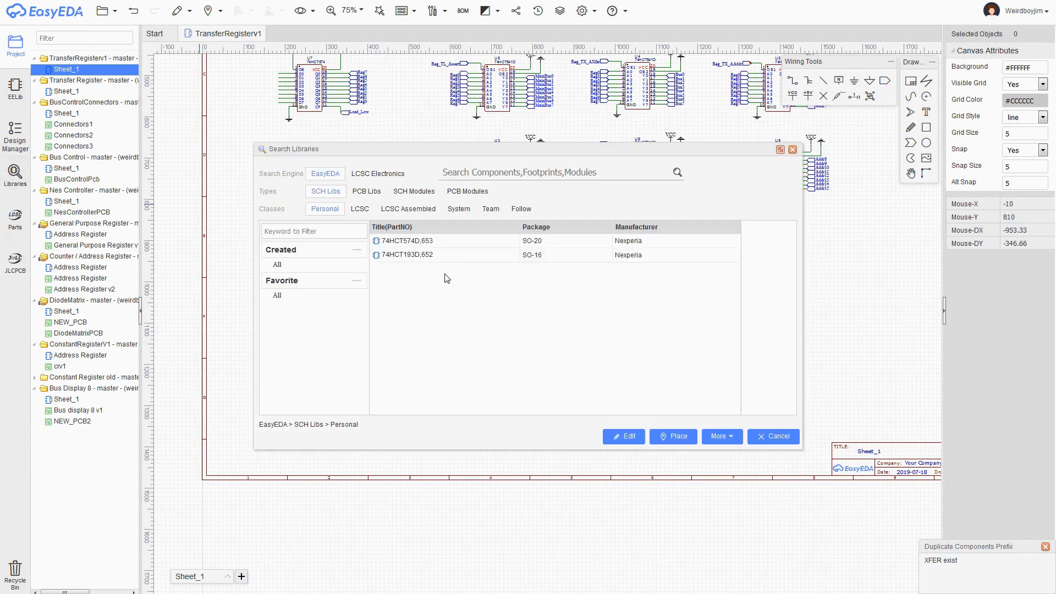
Pick the 74HCT157D multiplexer from the library search results
{"action": "left_click", "coordinate": [672, 436]}
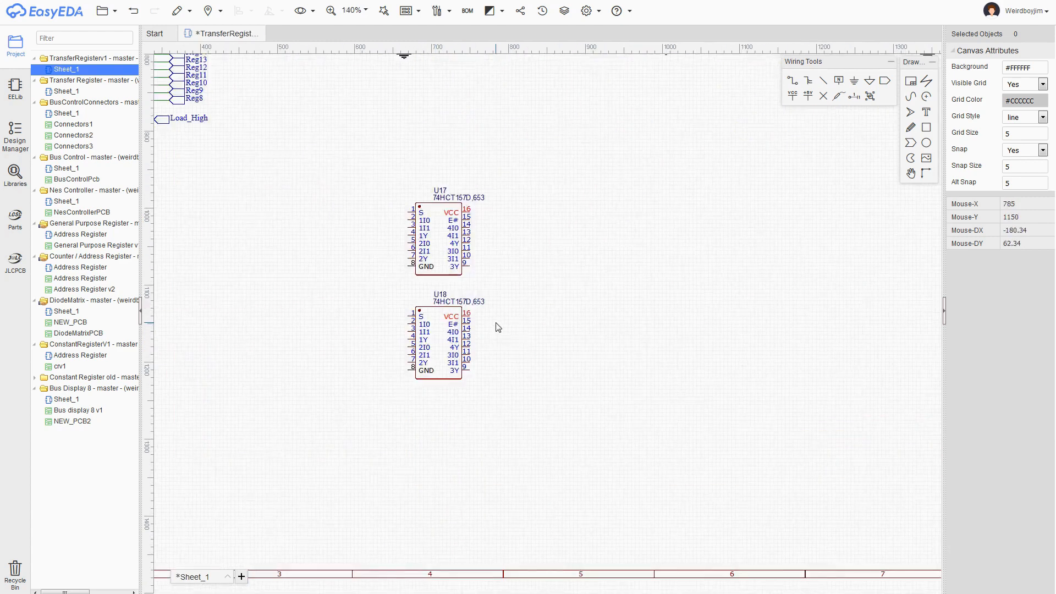
{"action": "mouse_move", "coordinate": [431, 224]}
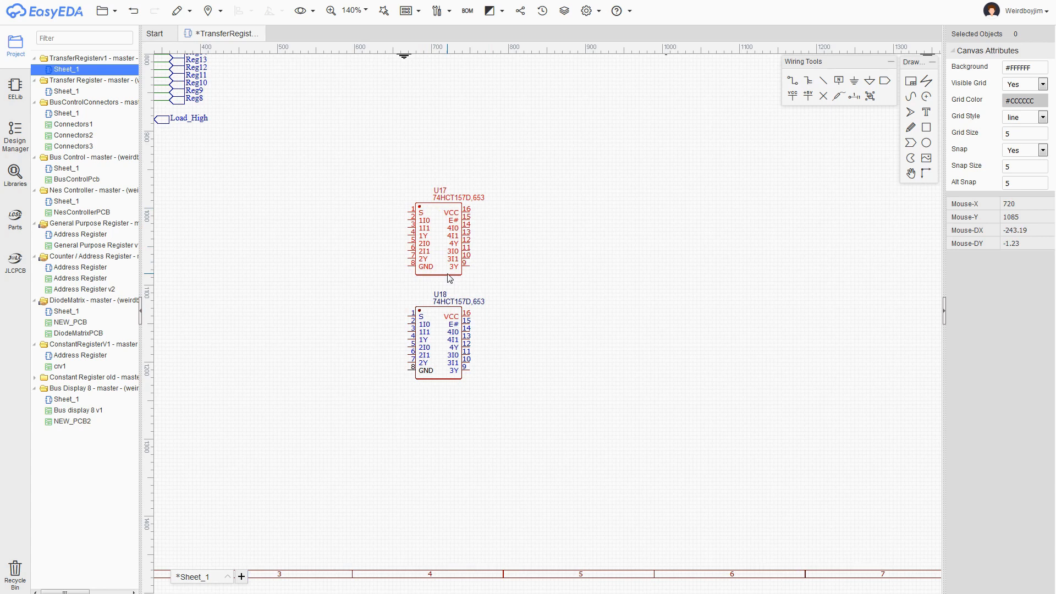
{"action": "mouse_move", "coordinate": [447, 277]}
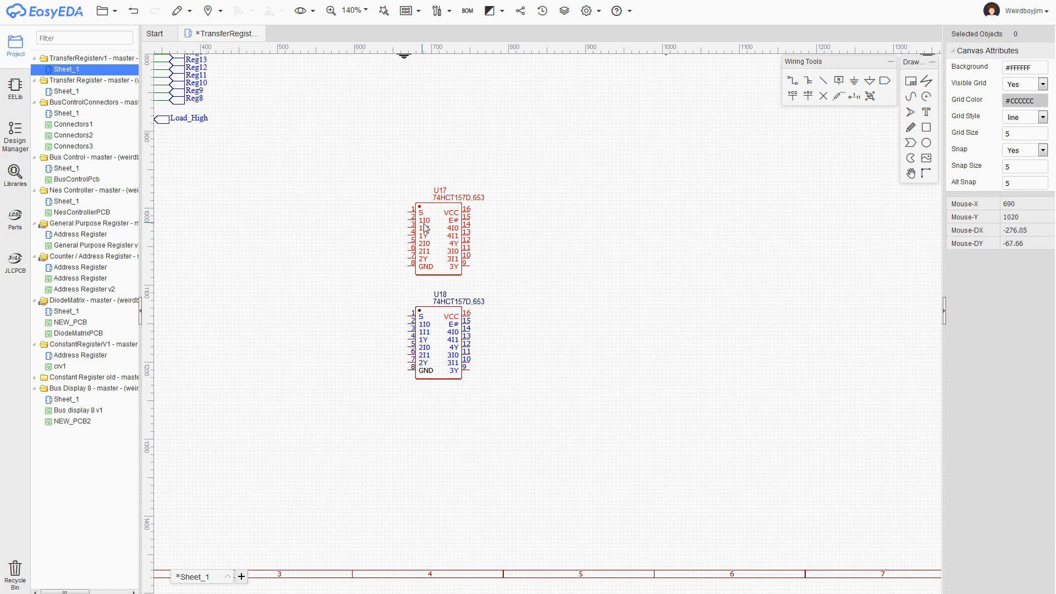
{"action": "mouse_move", "coordinate": [462, 267]}
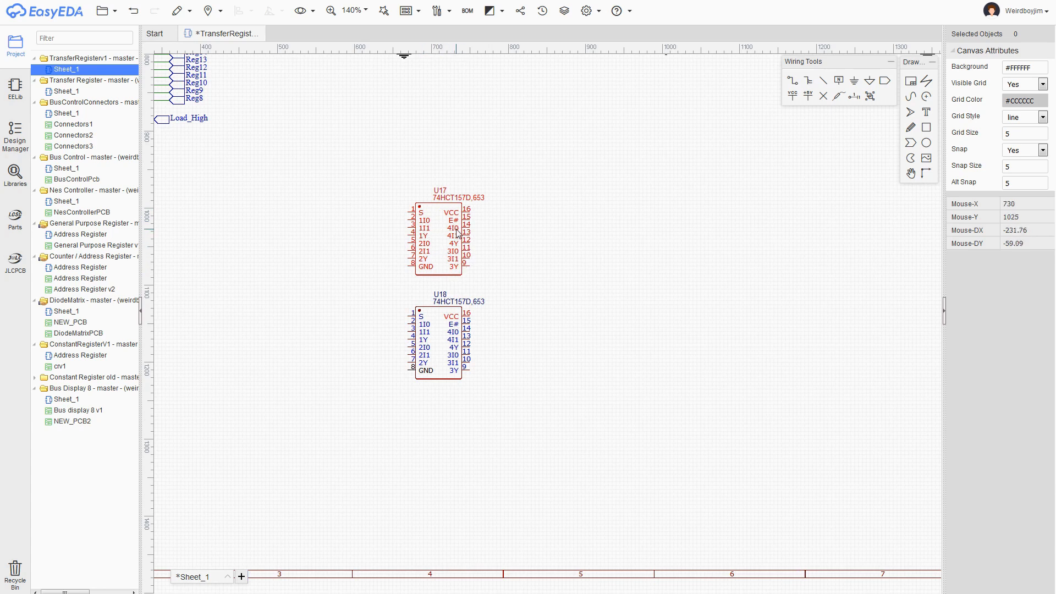
{"action": "mouse_move", "coordinate": [432, 224]}
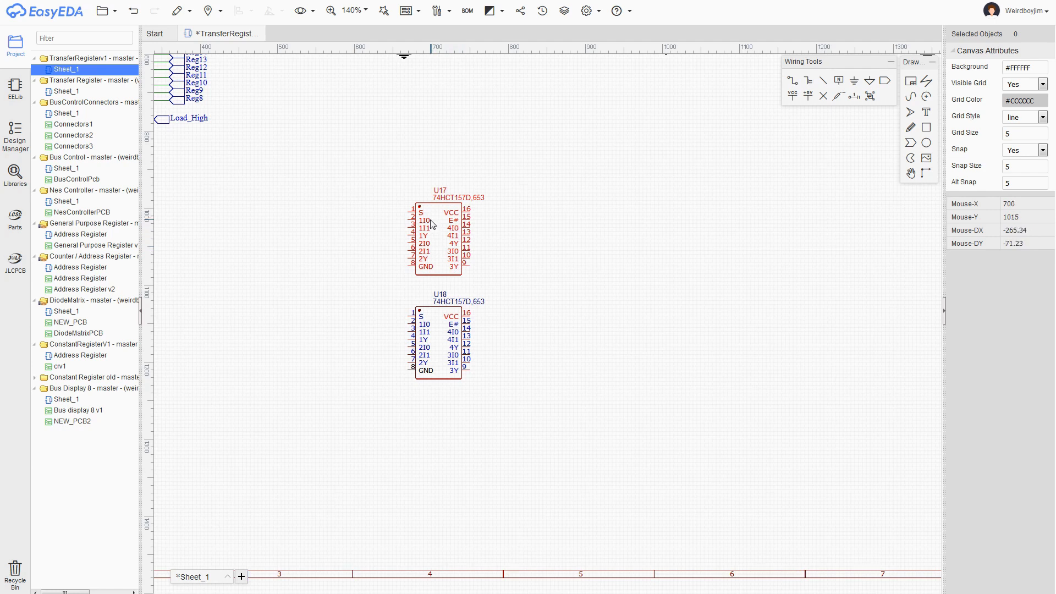
{"action": "mouse_move", "coordinate": [432, 231]}
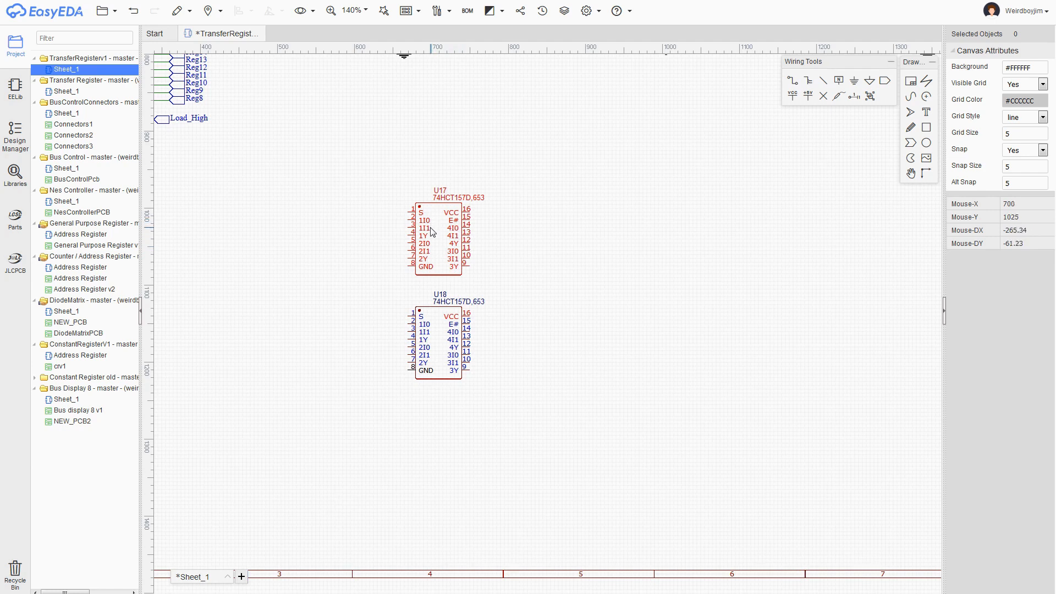
{"action": "mouse_move", "coordinate": [430, 237]}
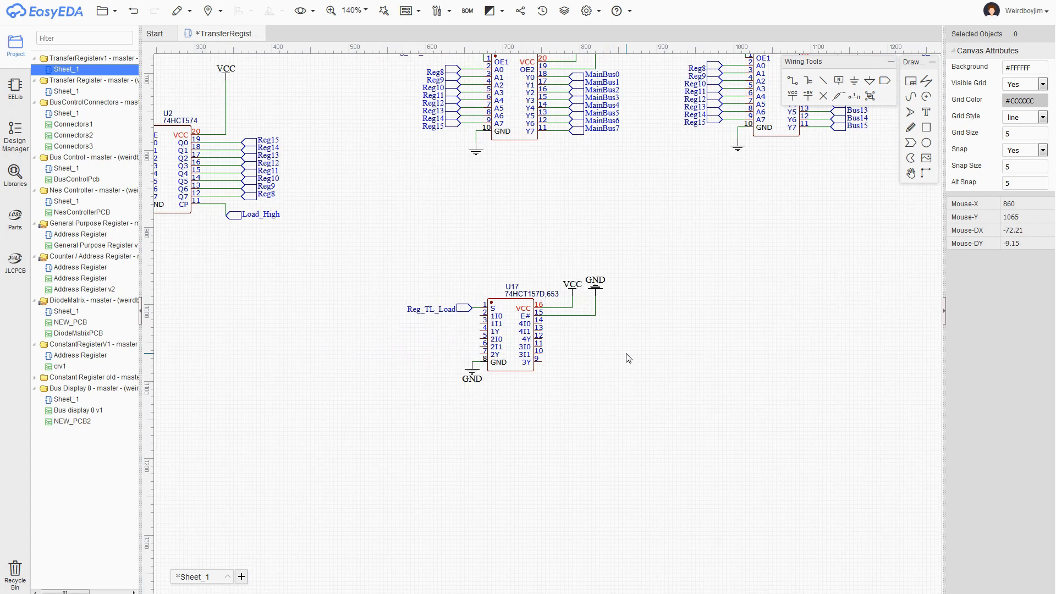
{"action": "mouse_move", "coordinate": [619, 358]}
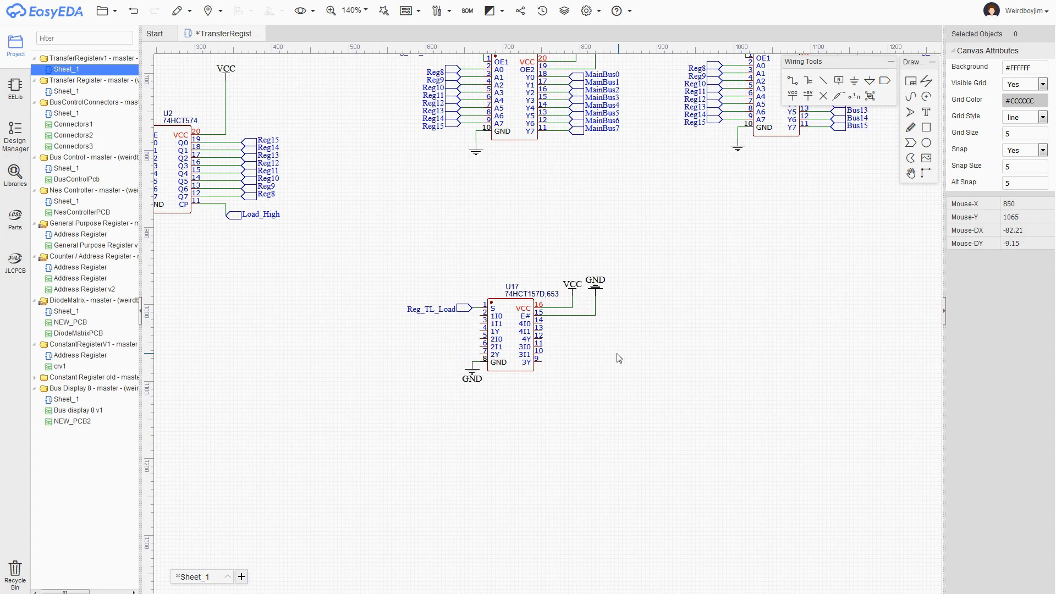
{"action": "mouse_move", "coordinate": [614, 357]}
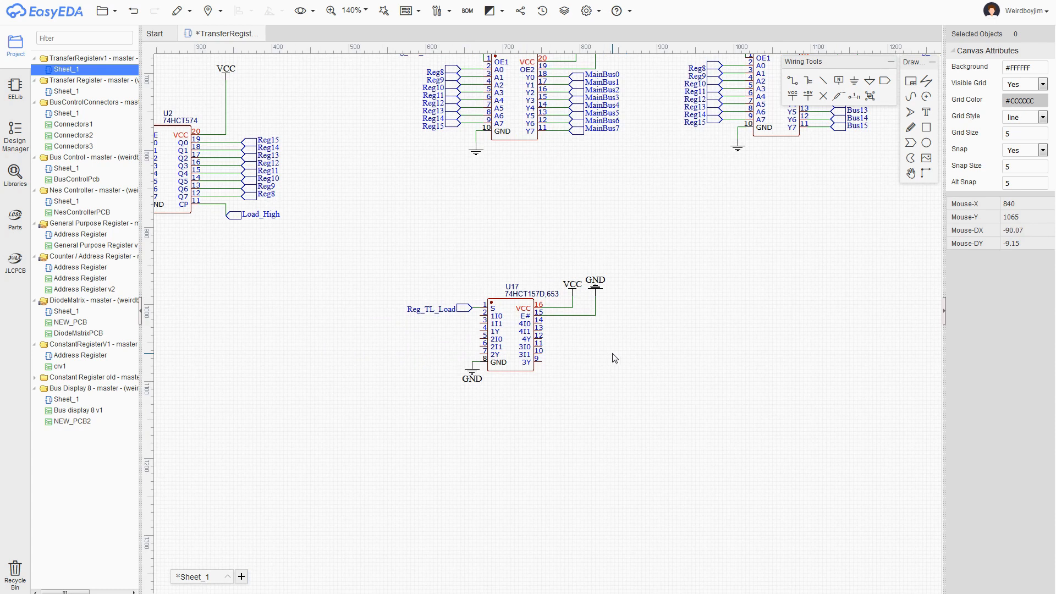
{"action": "mouse_move", "coordinate": [582, 357]}
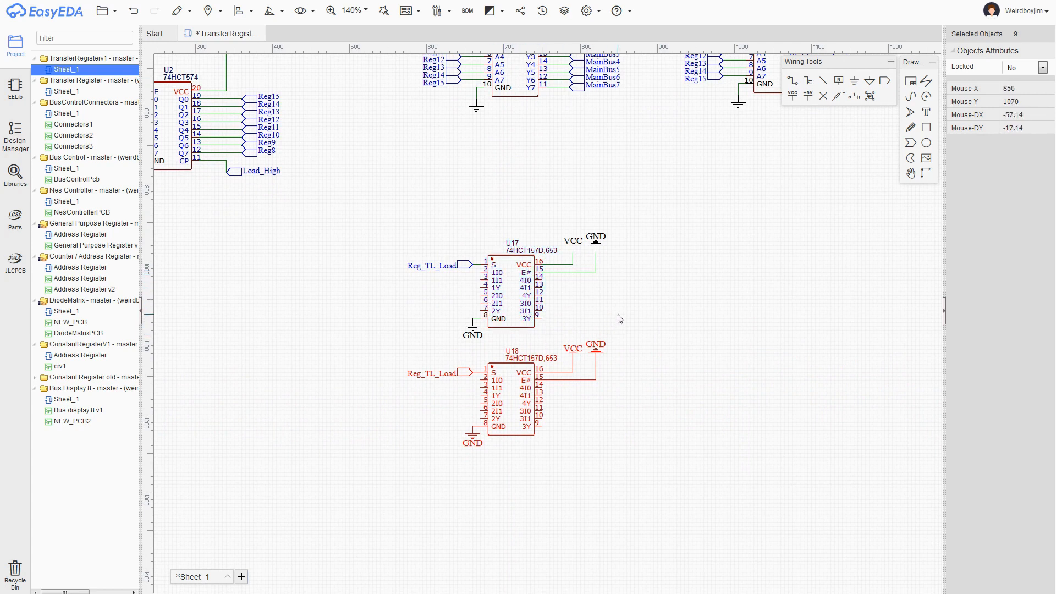
{"action": "mouse_move", "coordinate": [481, 306]}
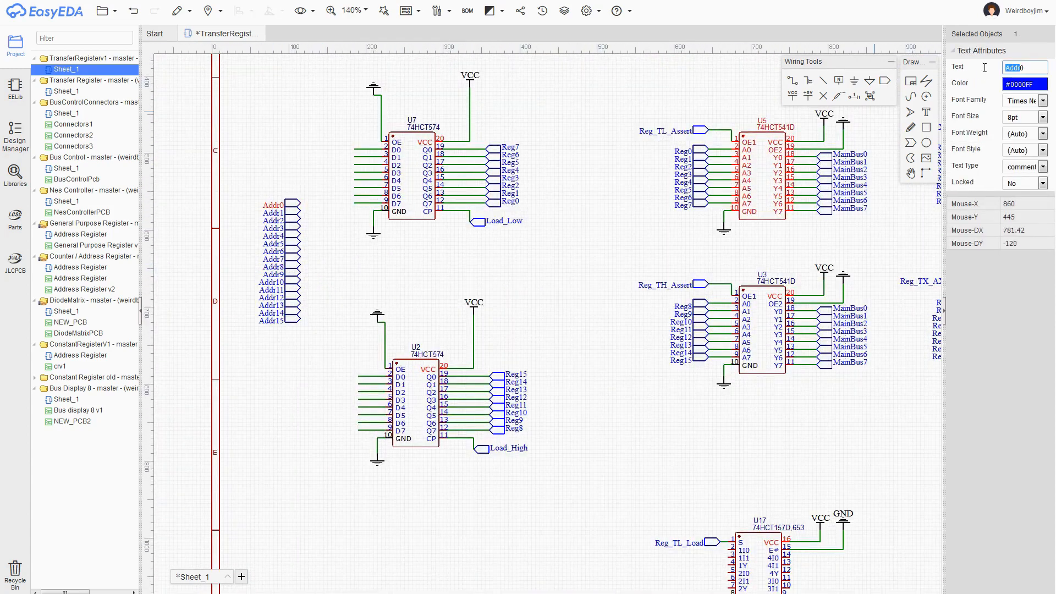
Name a net port 'Int0' and place it on the latch and mux schematic
{"action": "type", "text": "Int0"}
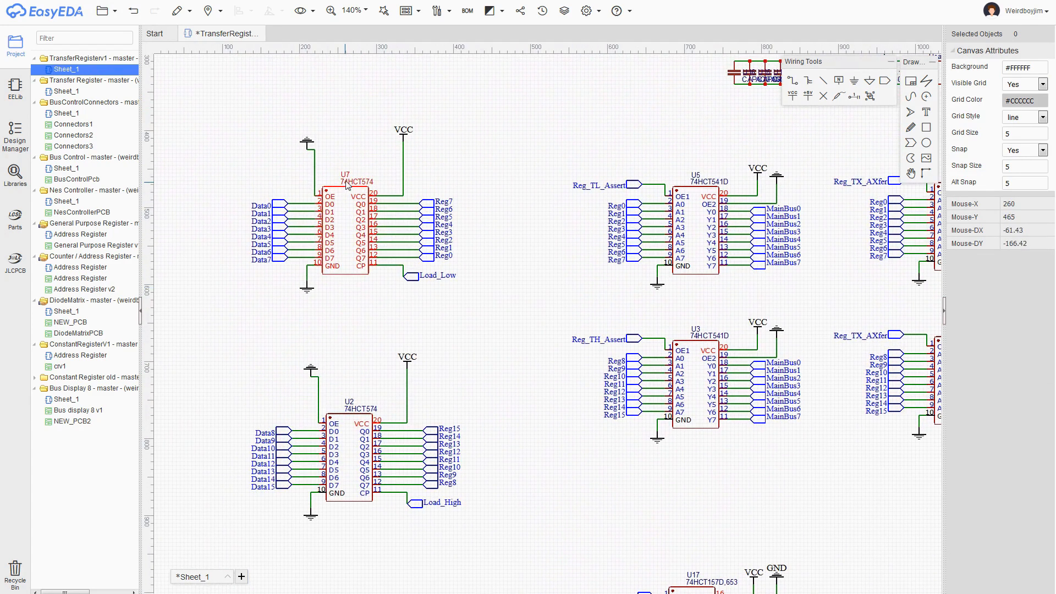
{"action": "mouse_move", "coordinate": [581, 406]}
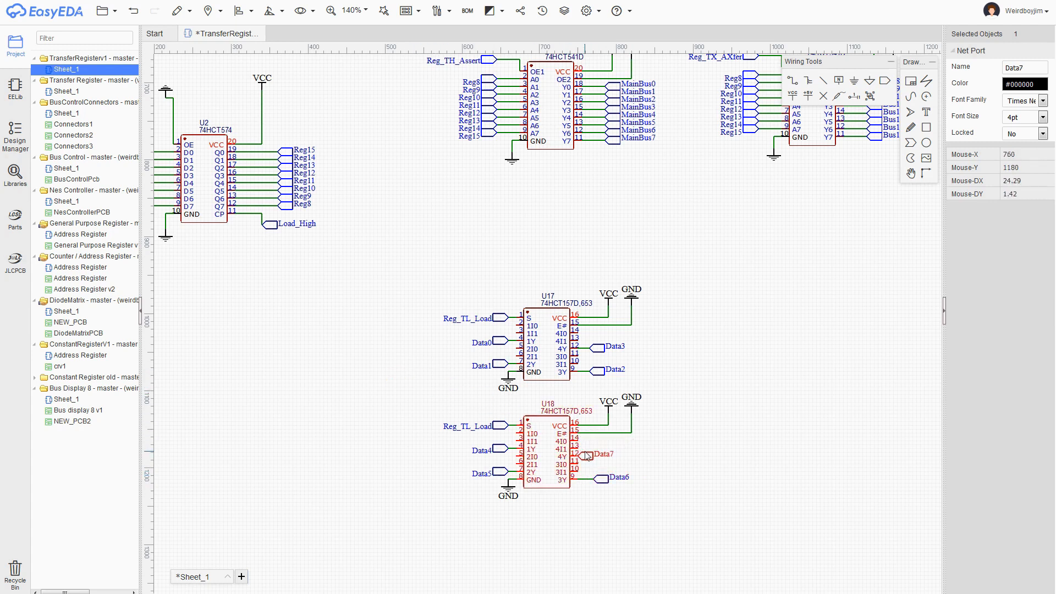
{"action": "left_click", "coordinate": [694, 405]}
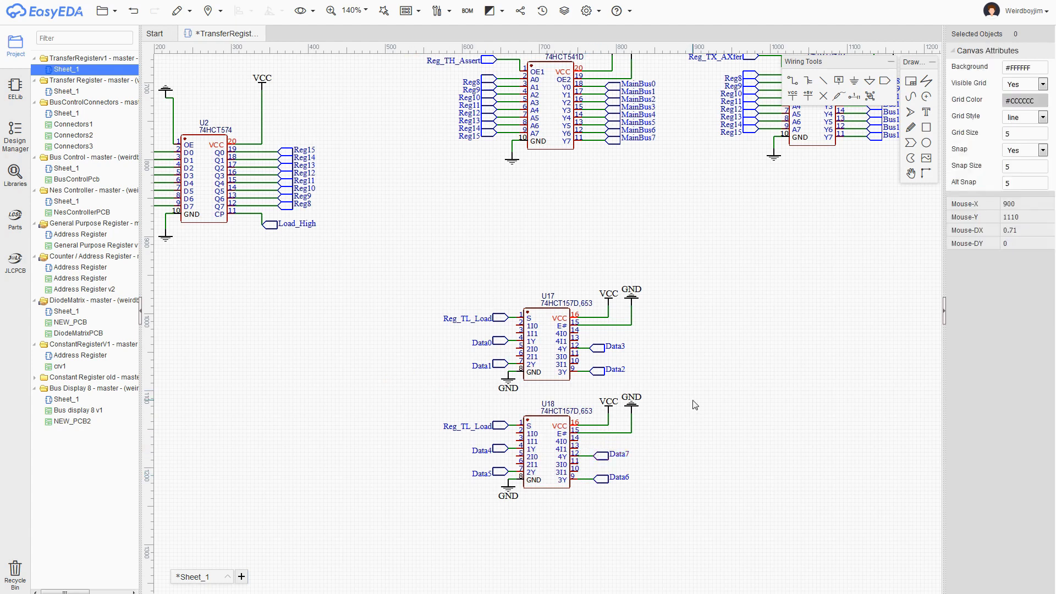
{"action": "mouse_move", "coordinate": [679, 373]}
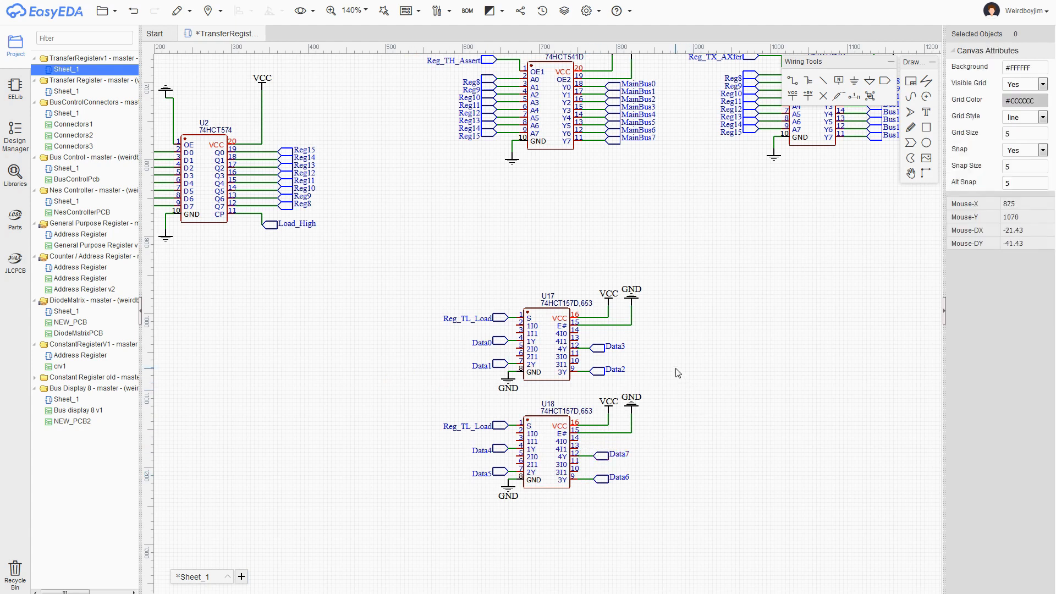
{"action": "mouse_move", "coordinate": [678, 373]}
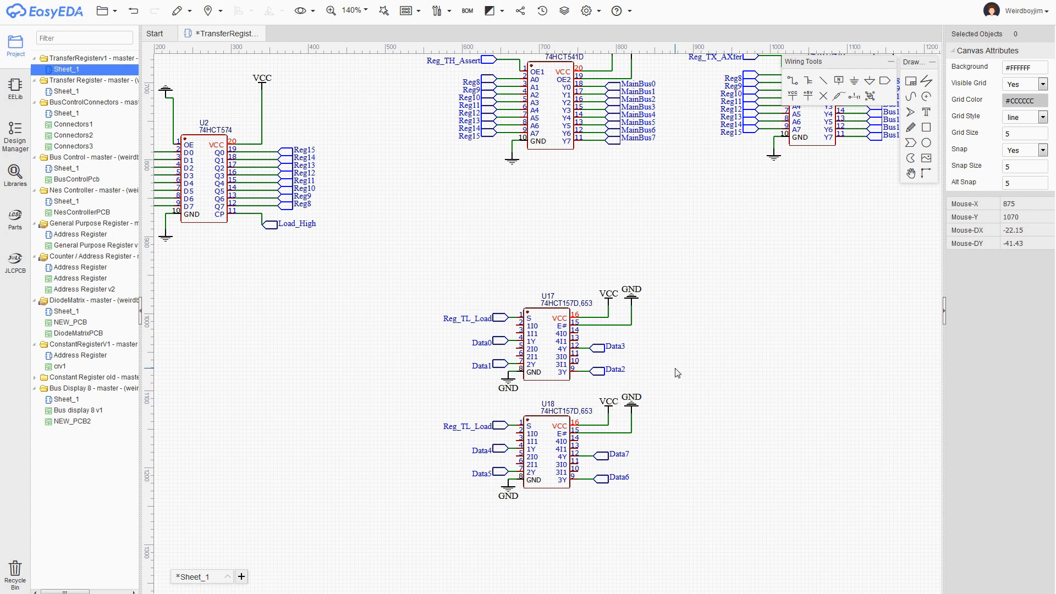
{"action": "mouse_move", "coordinate": [665, 251]}
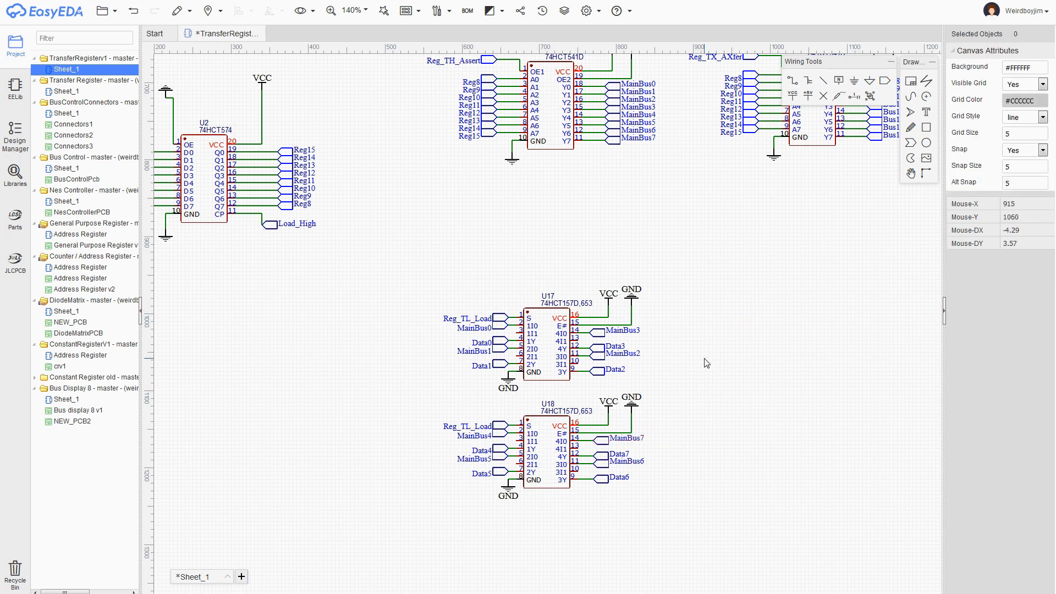
{"action": "mouse_move", "coordinate": [705, 324]}
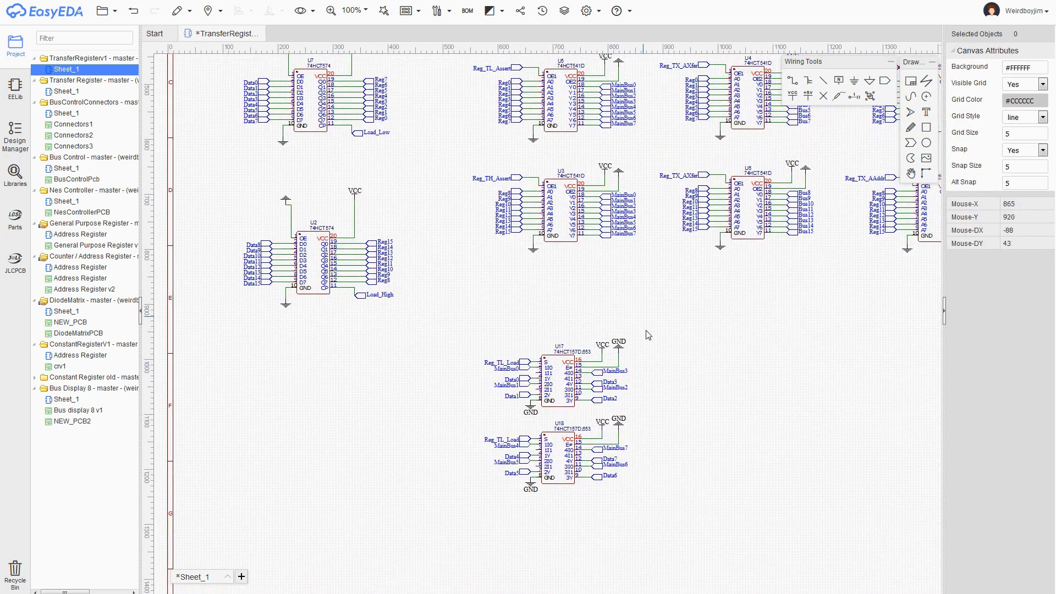
{"action": "mouse_move", "coordinate": [620, 355]}
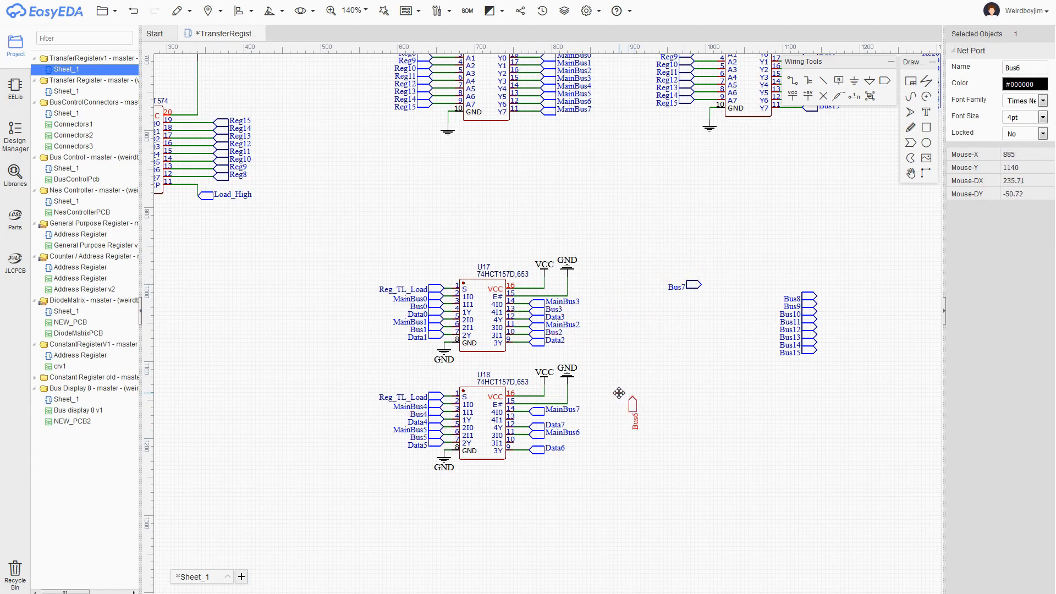
Place the Bus6 net port beside the lower 74HCT157 multiplexer
{"action": "left_click", "coordinate": [664, 305]}
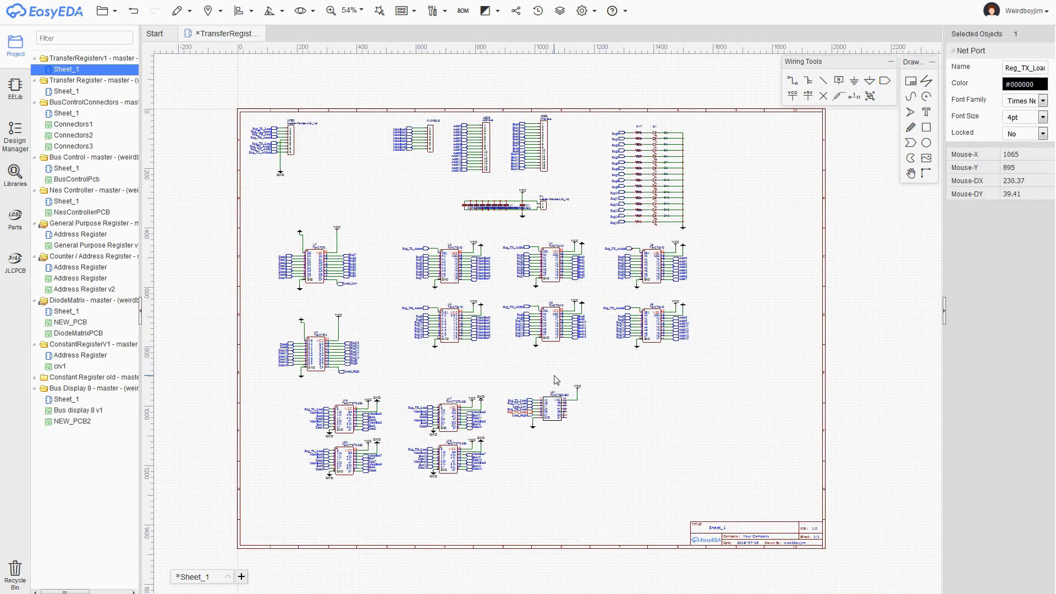
{"action": "scroll", "scroll_direction": "down", "scroll_amount": 3}
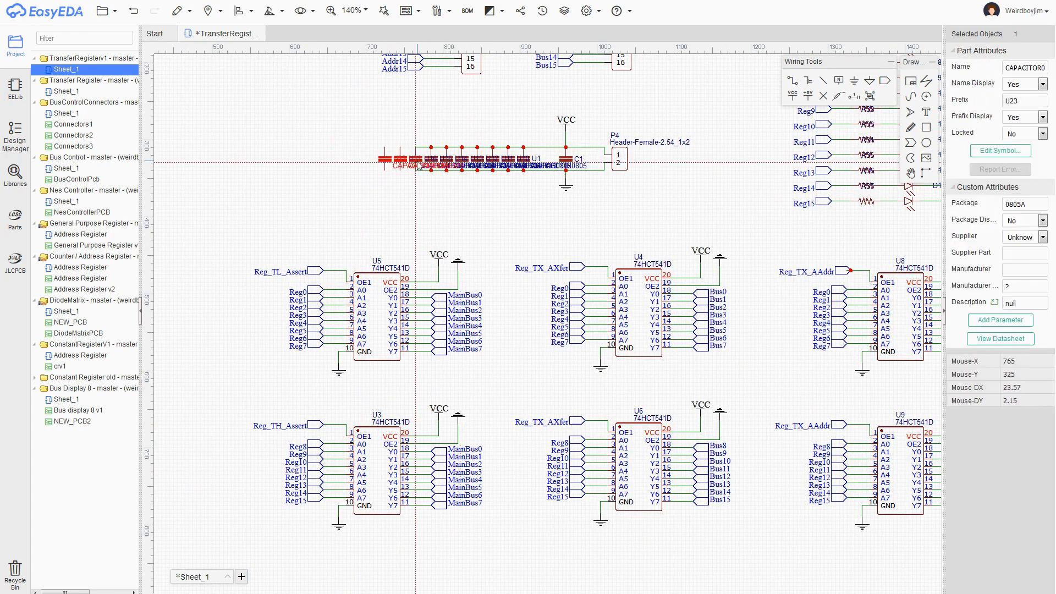
{"action": "left_click", "coordinate": [475, 197]}
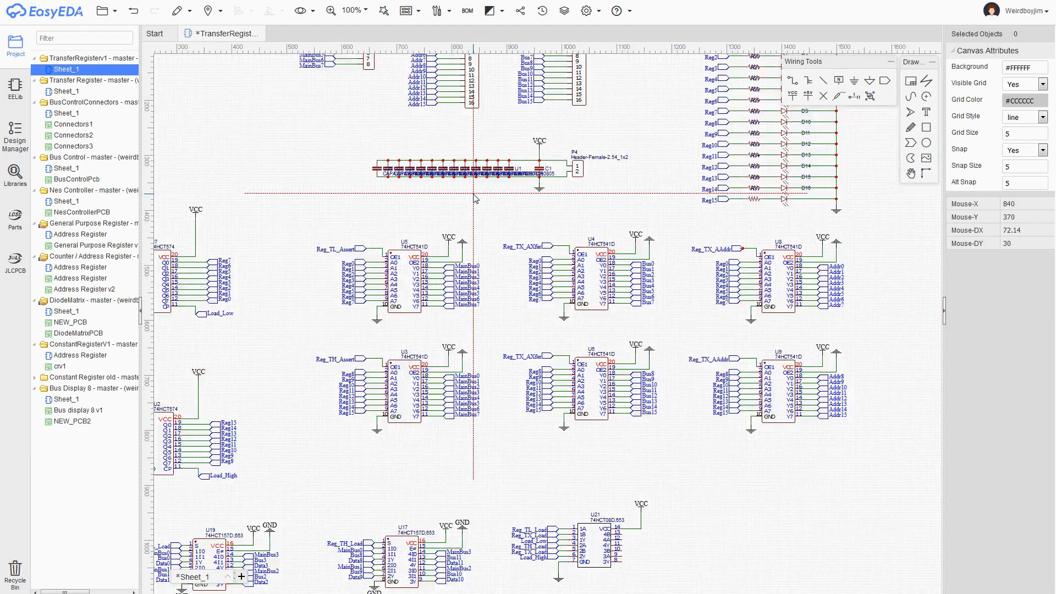
{"action": "scroll", "scroll_direction": "down", "scroll_amount": 3}
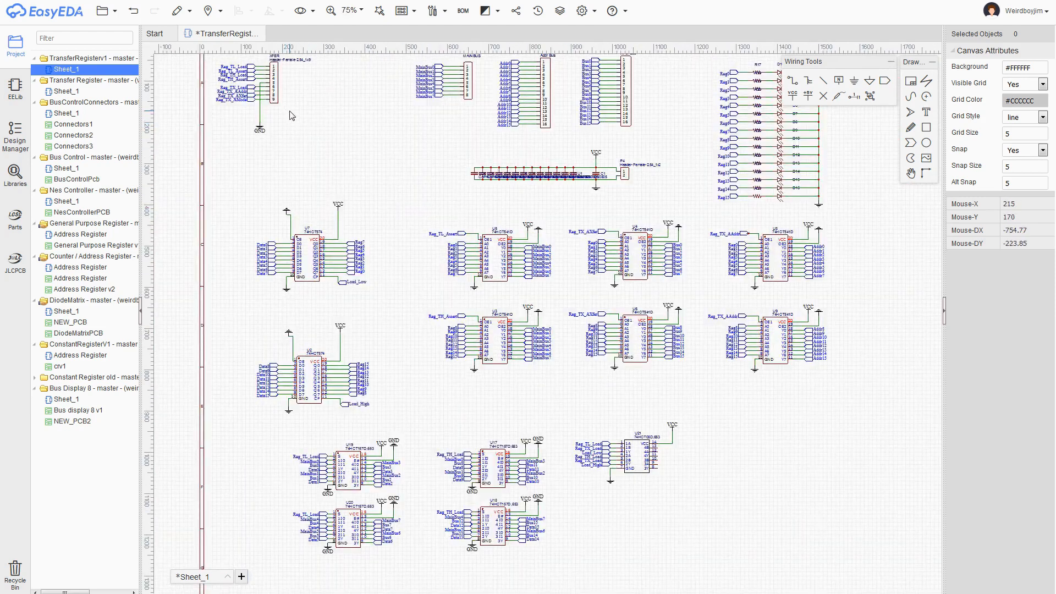
{"action": "mouse_move", "coordinate": [243, 100]}
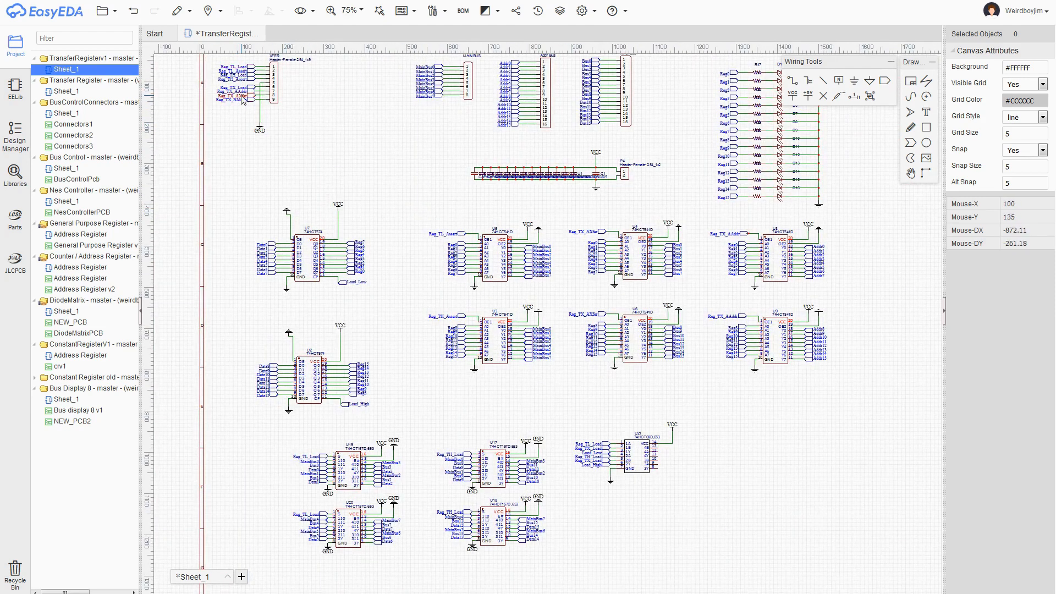
{"action": "mouse_move", "coordinate": [404, 275]}
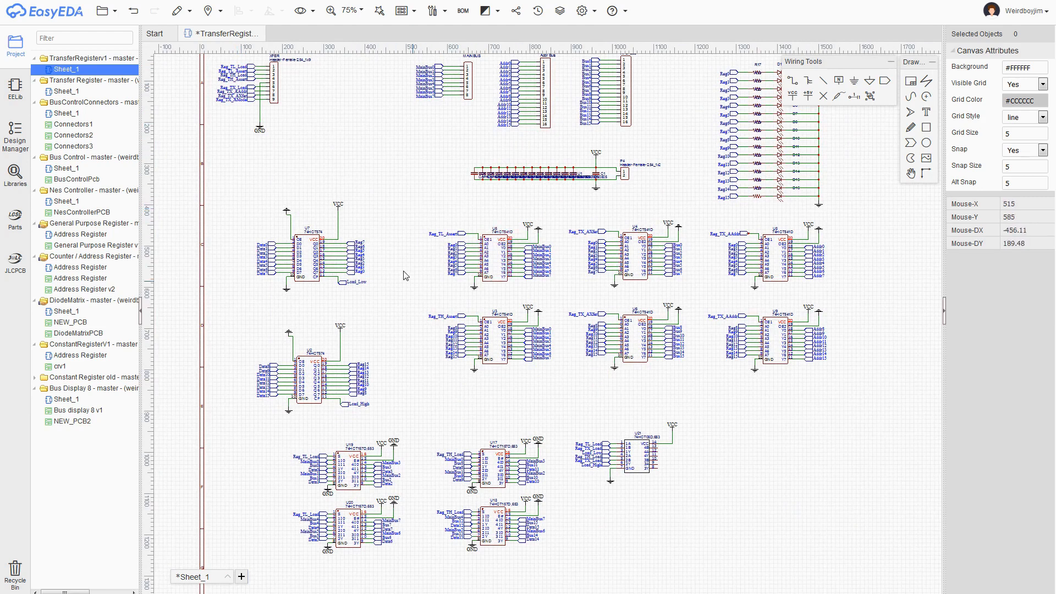
{"action": "mouse_move", "coordinate": [534, 208]}
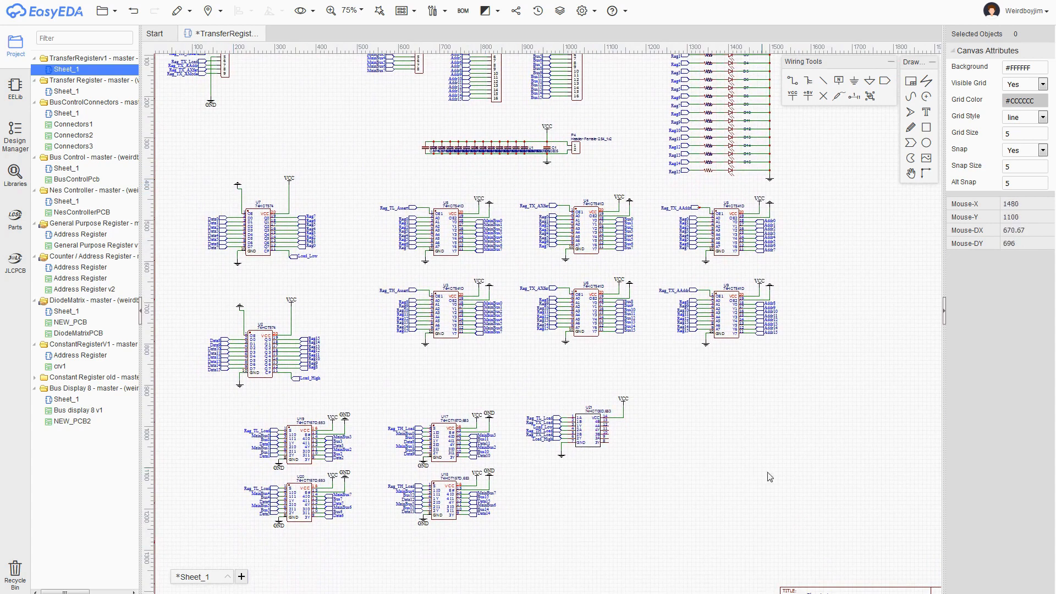
{"action": "mouse_move", "coordinate": [770, 469]}
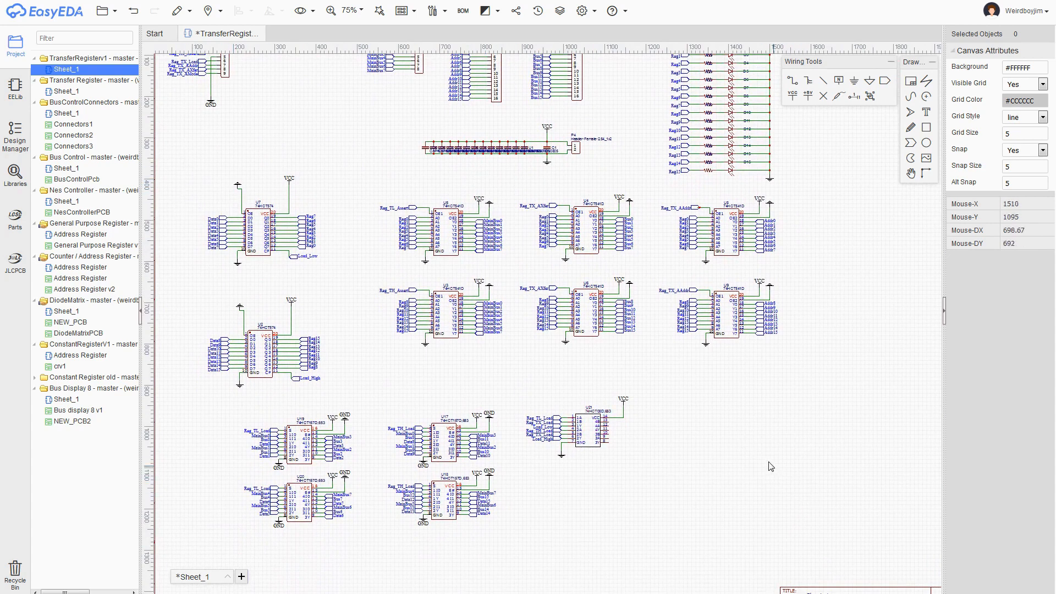
{"action": "mouse_move", "coordinate": [651, 494]}
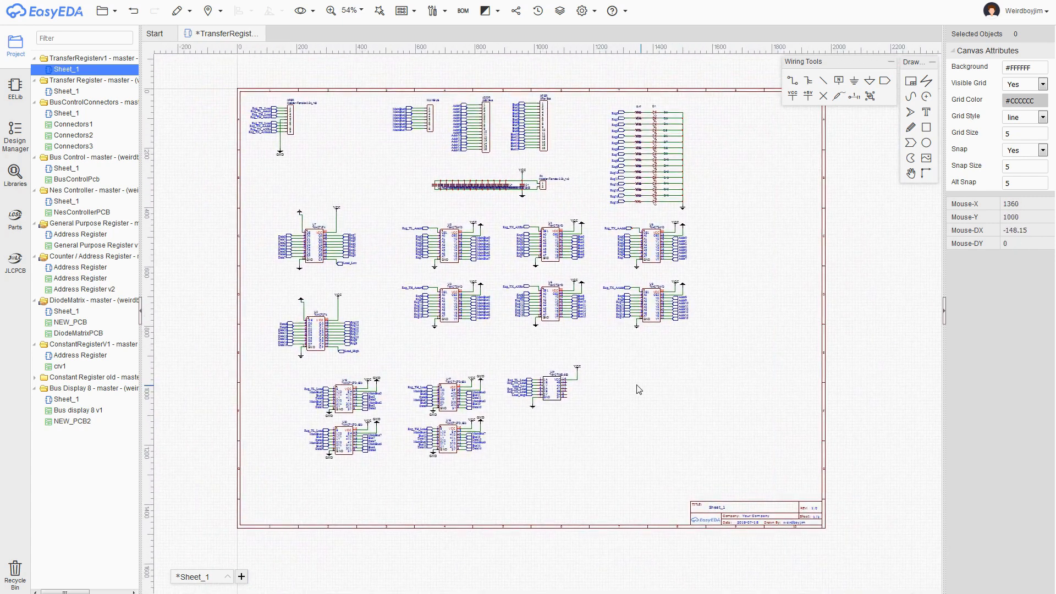
{"action": "mouse_move", "coordinate": [638, 390]}
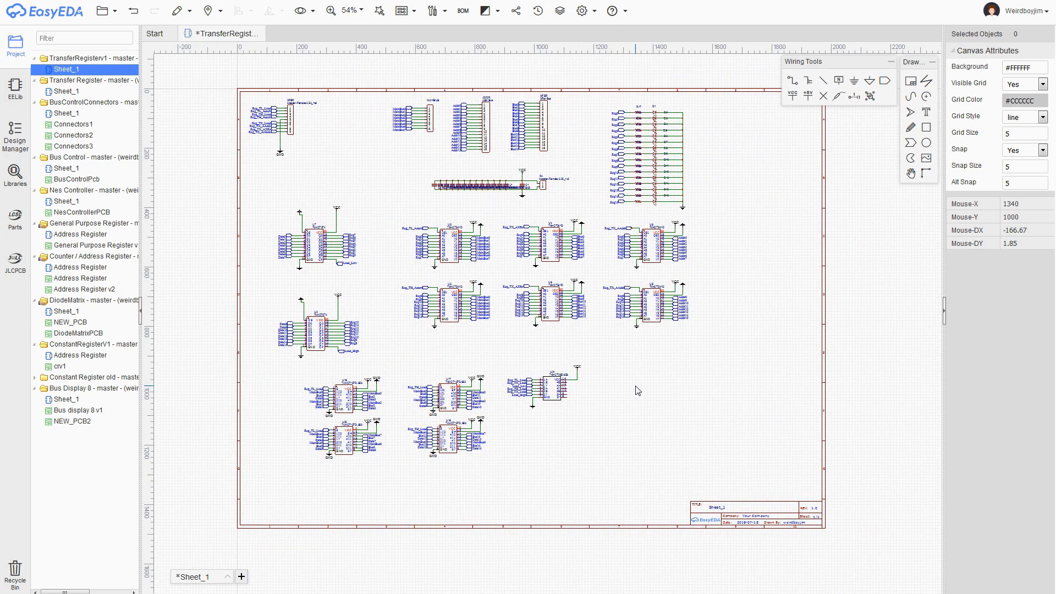
{"action": "mouse_move", "coordinate": [637, 392]}
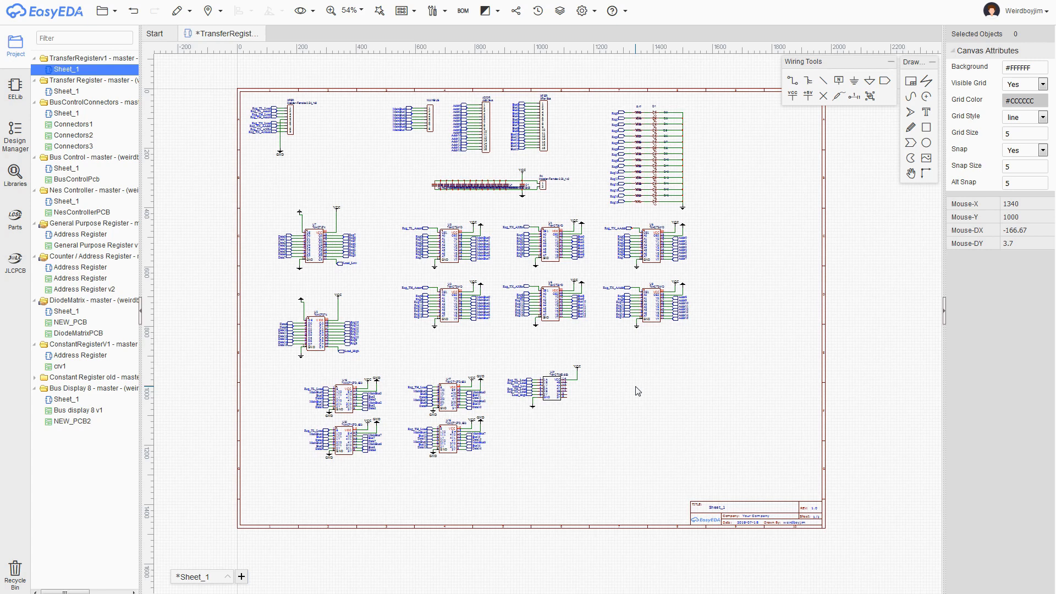
{"action": "mouse_move", "coordinate": [633, 394]}
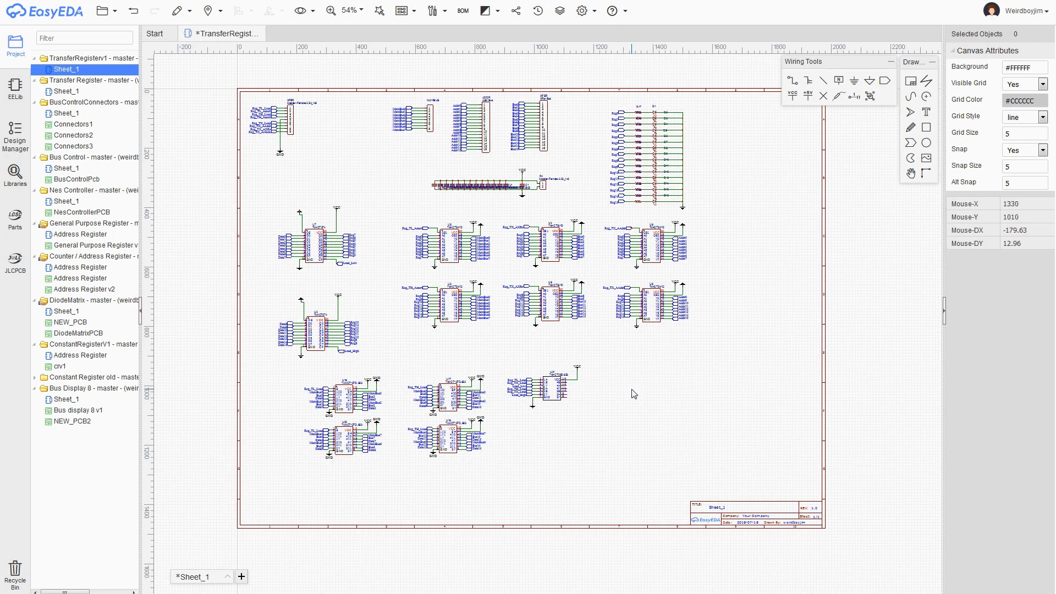